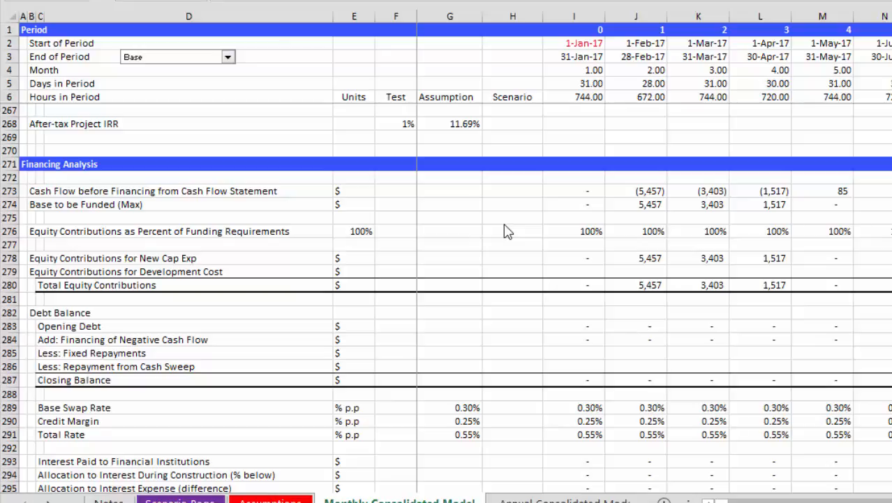
- Inspect the Base to be Funded label, Debt Balance units and first-month Opening Debt value
left_click(512, 204)
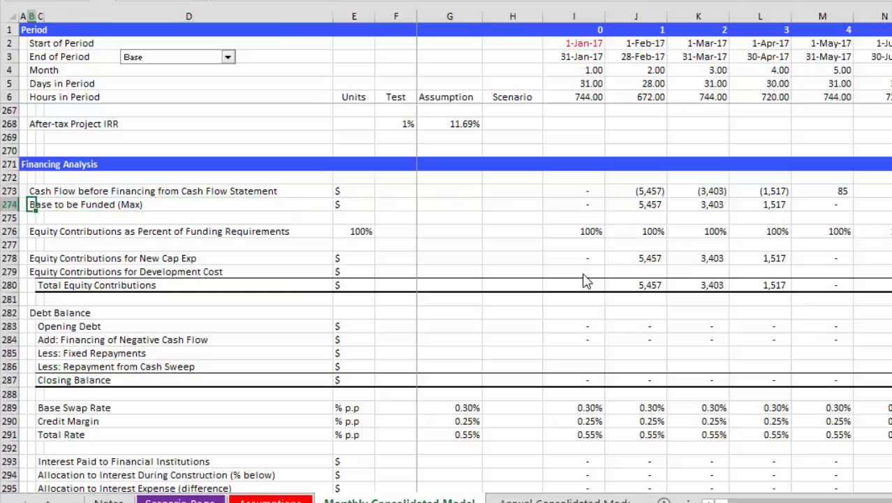
left_click(349, 312)
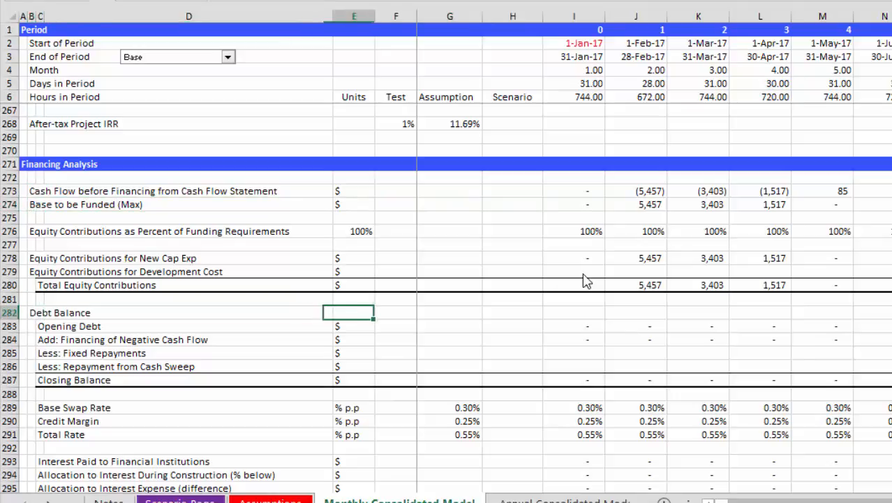
left_click(574, 326)
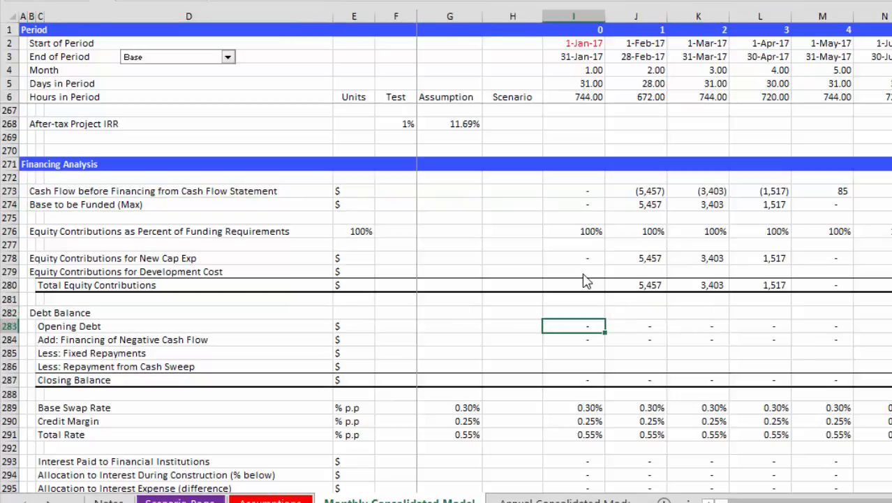
scroll("down", 3)
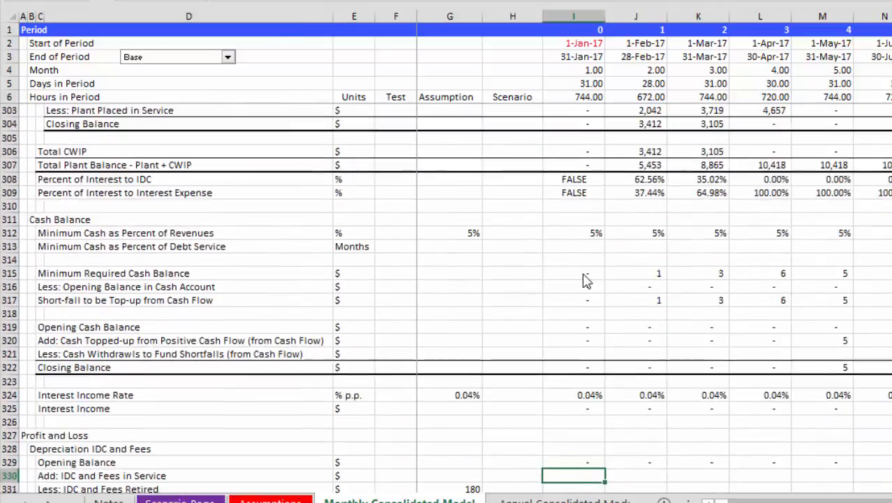
scroll("down", 3)
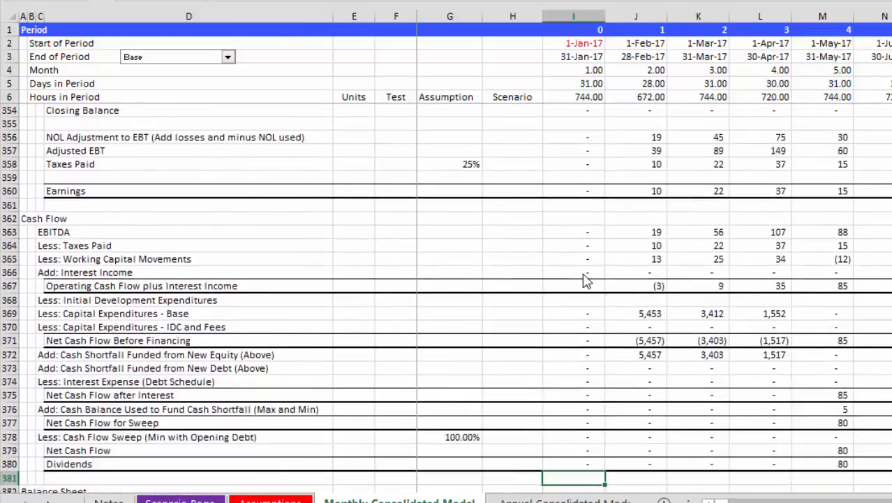
scroll("down", 3)
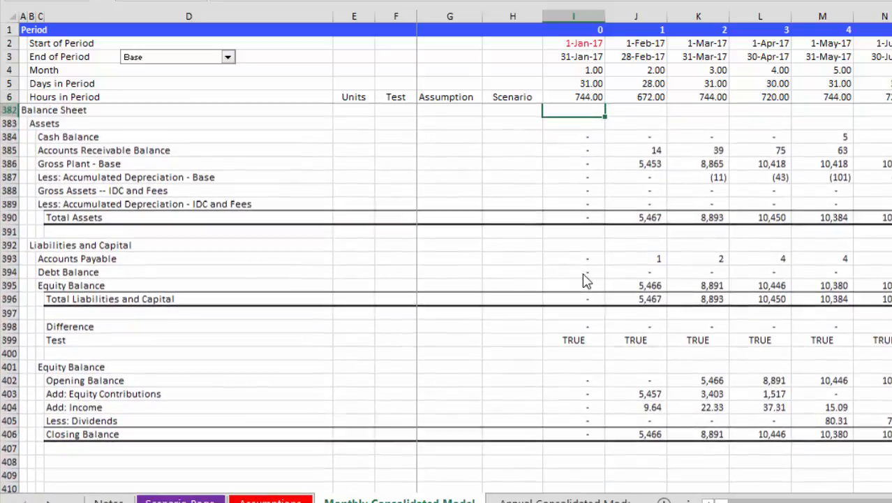
- Review the equity contributions percentage row, then move to the Assumptions sheet
scroll("up", 3)
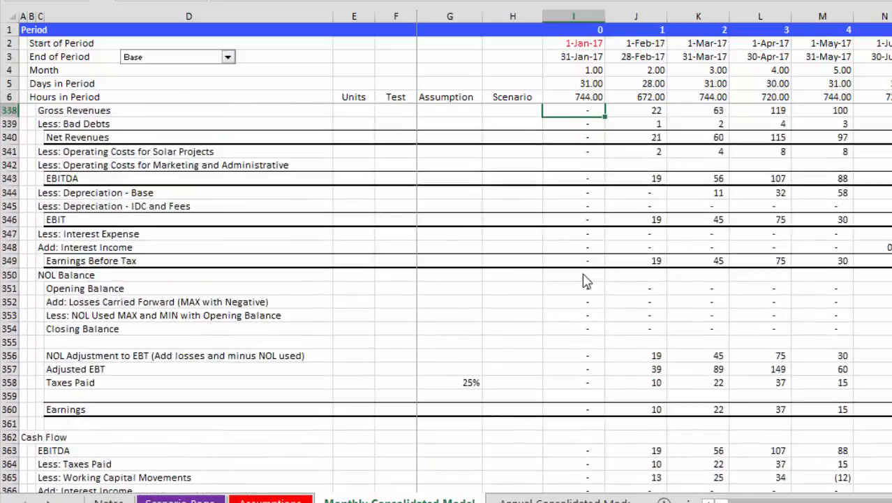
scroll("up", 3)
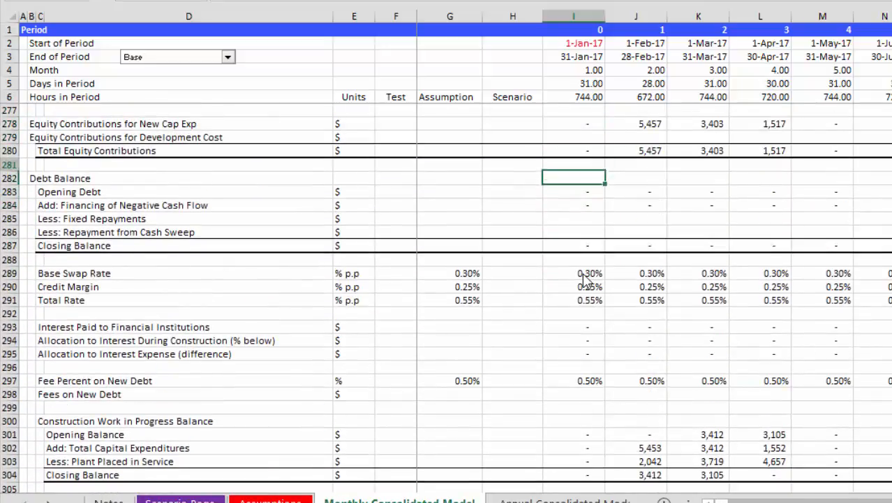
scroll("up", 3)
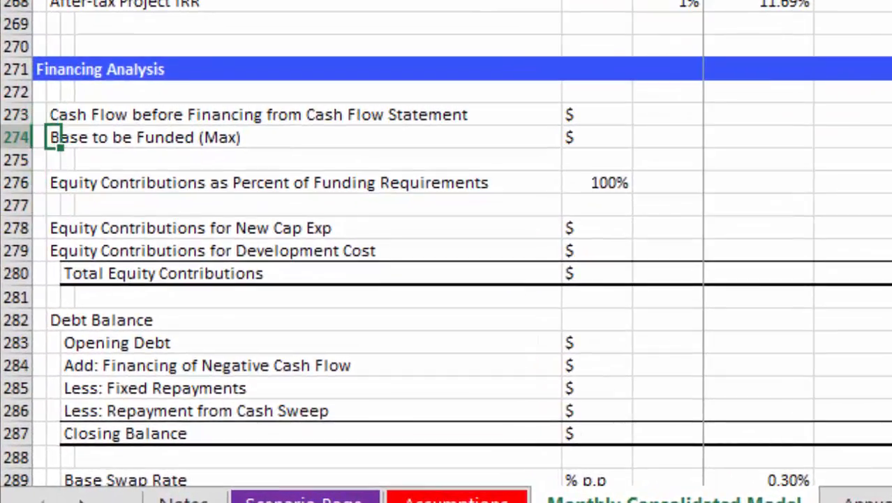
scroll("down", 3)
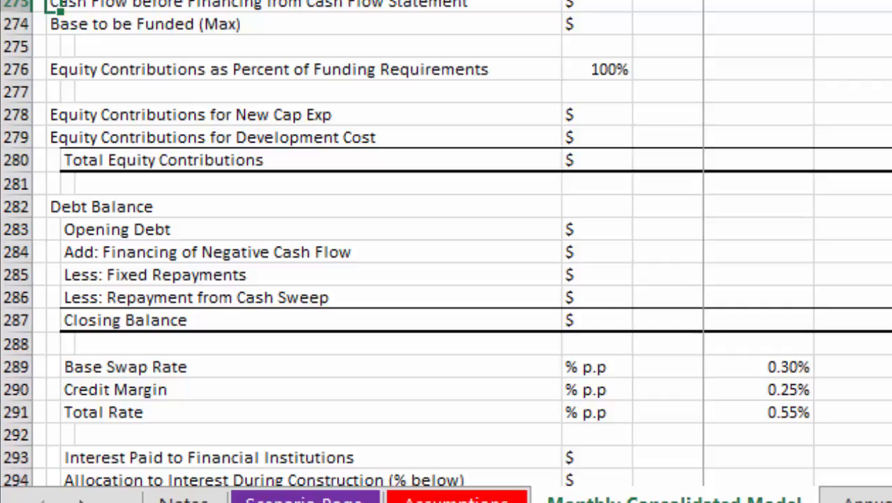
scroll("up", 3)
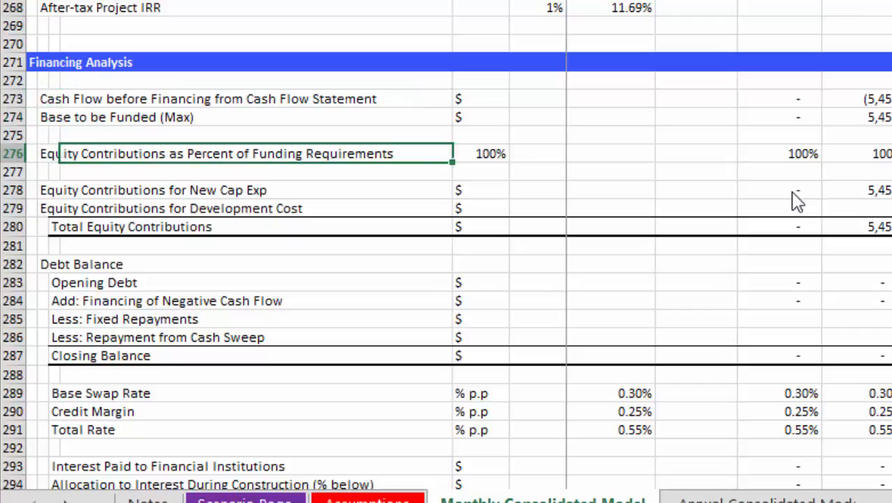
left_click(611, 153)
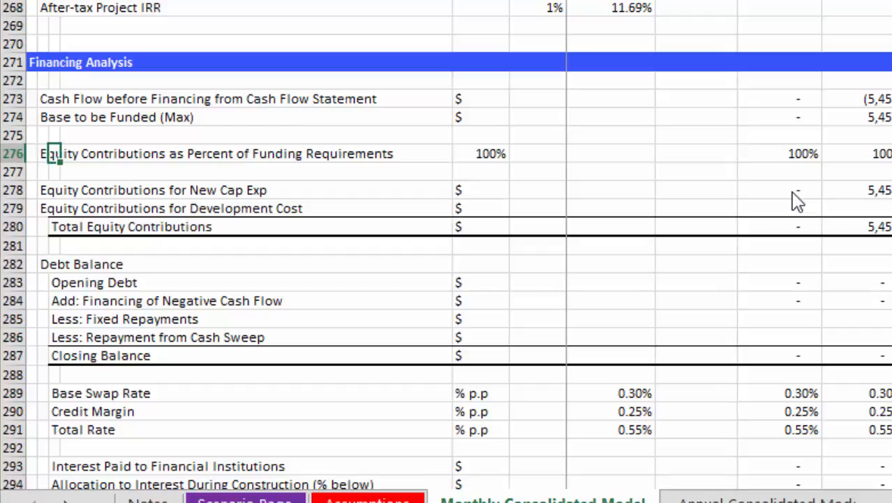
left_click(482, 153)
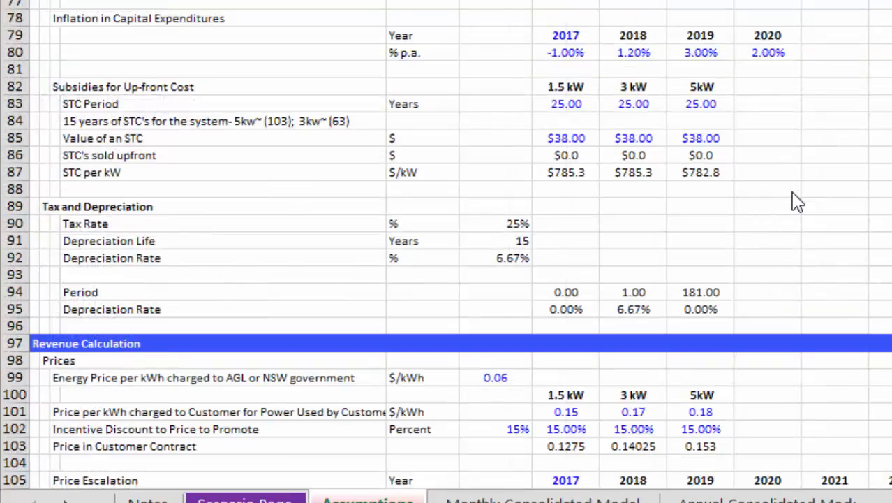
scroll("down", 3)
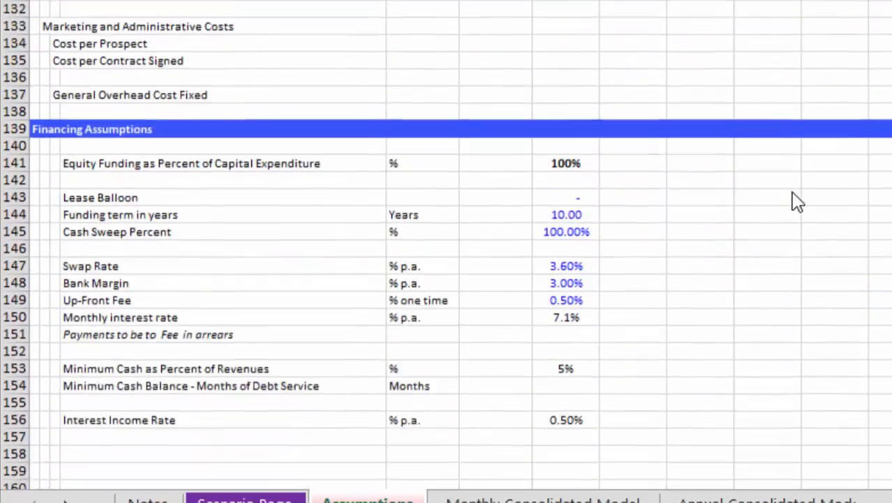
scroll("down", 3)
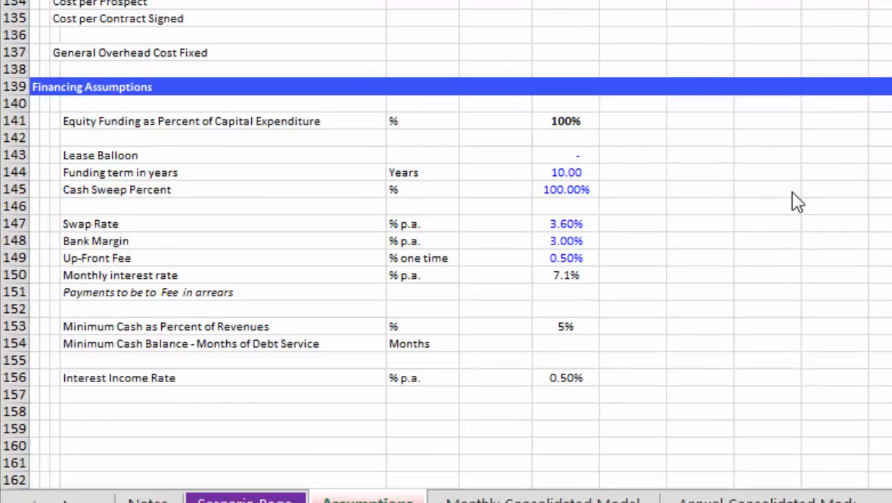
left_click(33, 411)
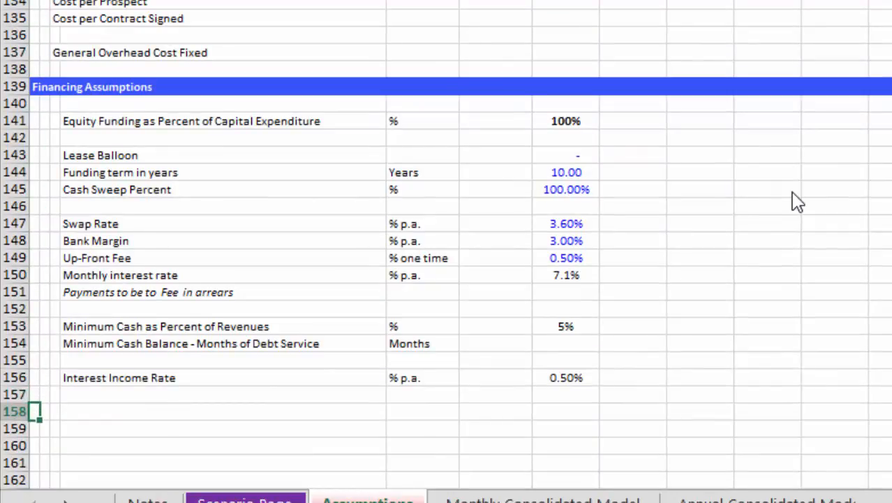
scroll("down", 3)
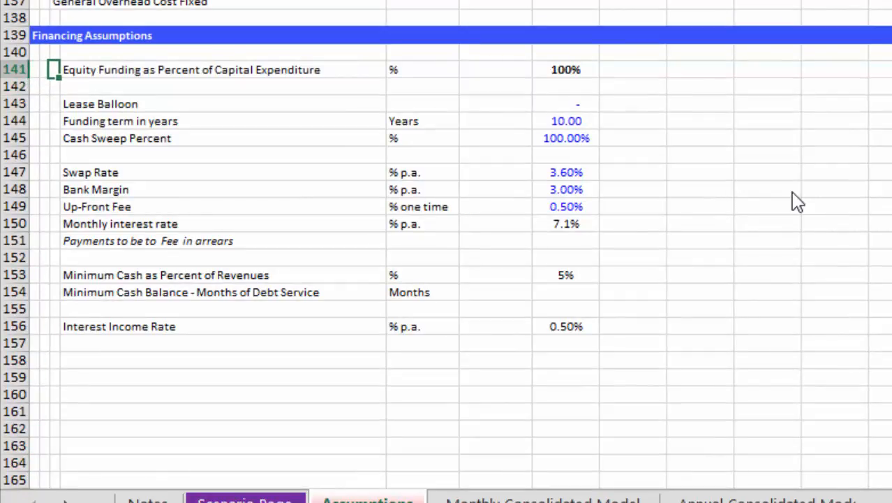
left_click(566, 69)
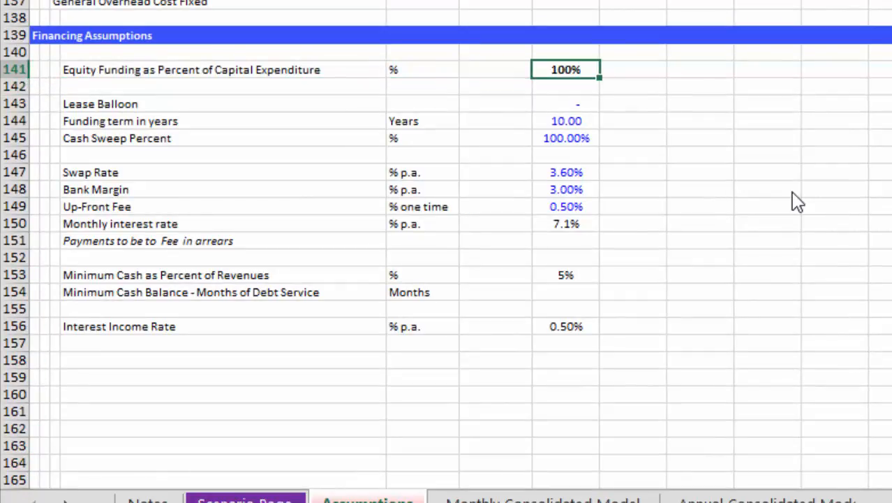
left_click(565, 121)
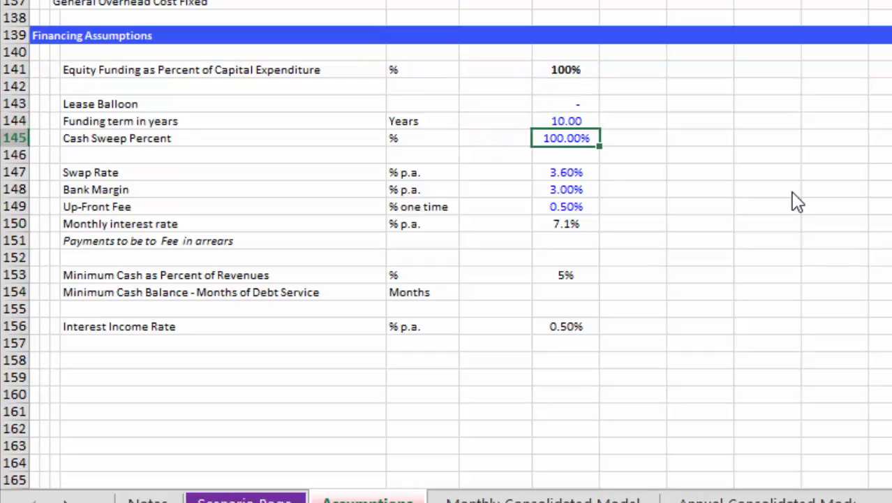
left_click(704, 214)
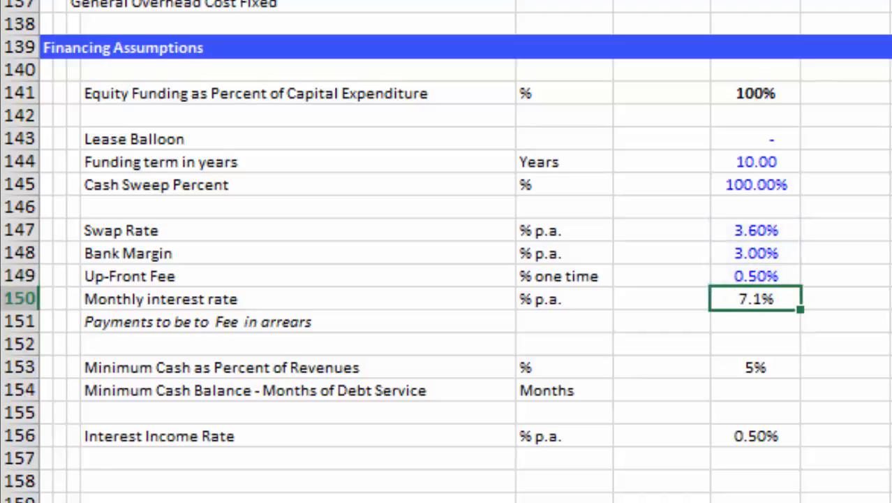
- Delete the Monthly interest rate row and the italic payments note row, then check Interest Income Rate
left_click(19, 298)
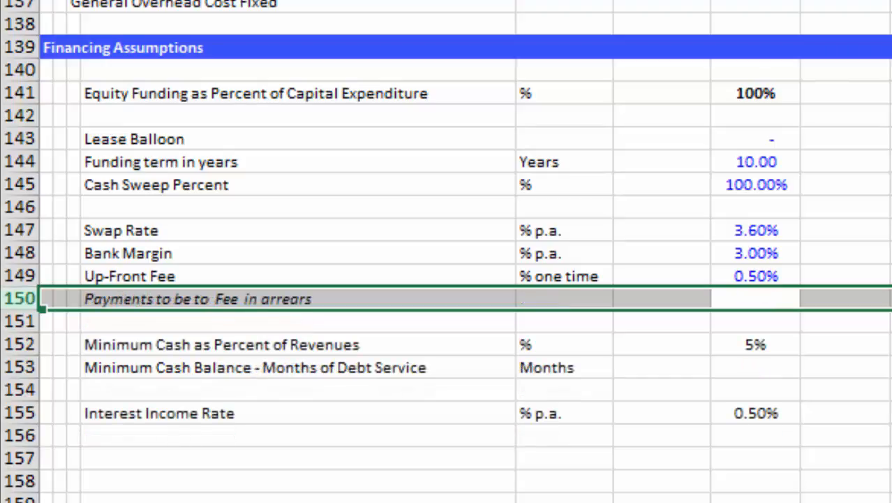
left_click(663, 298)
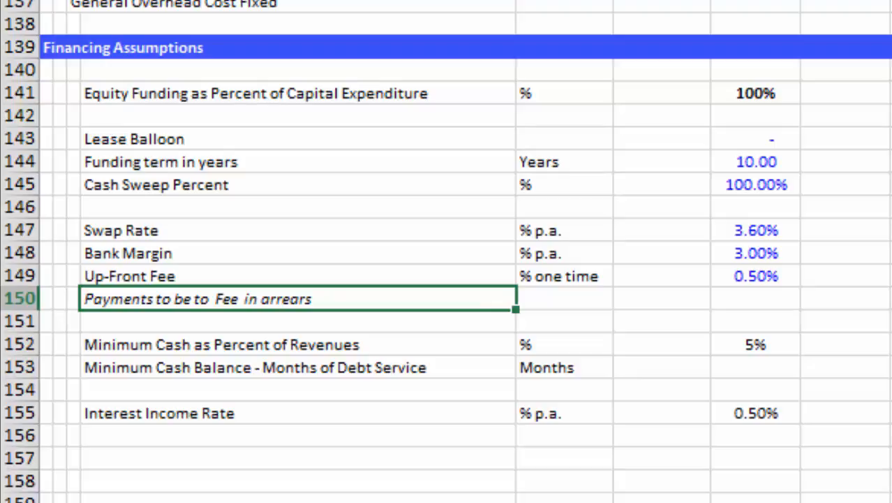
left_click(19, 298)
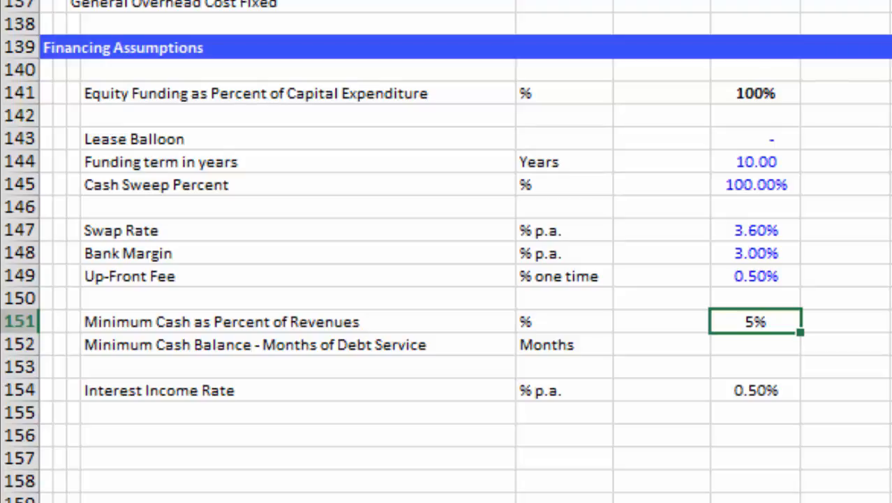
left_click(585, 344)
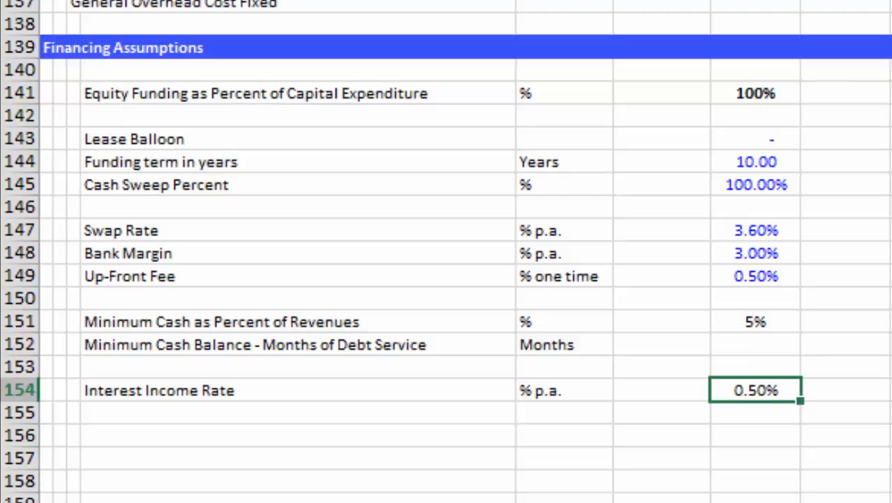
scroll("down", 3)
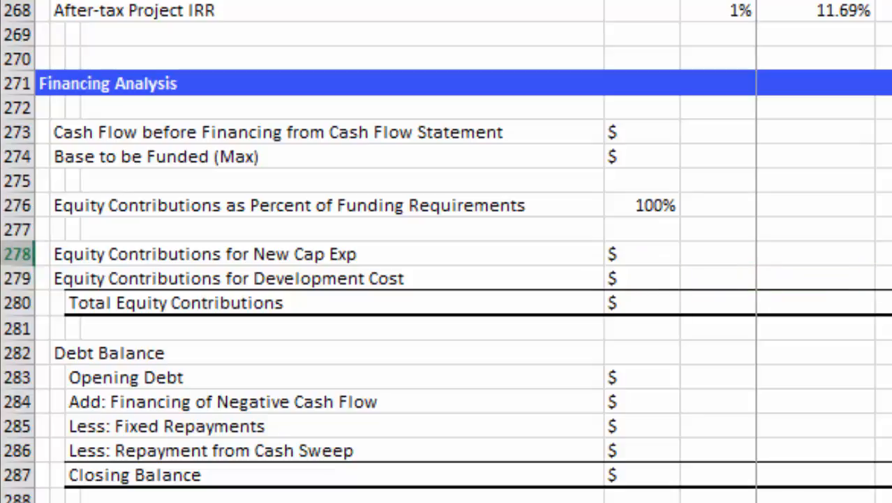
- Relabel row 278 'Equity Contributions for Required Financing' and move down to Opening Debt
scroll("down", 3)
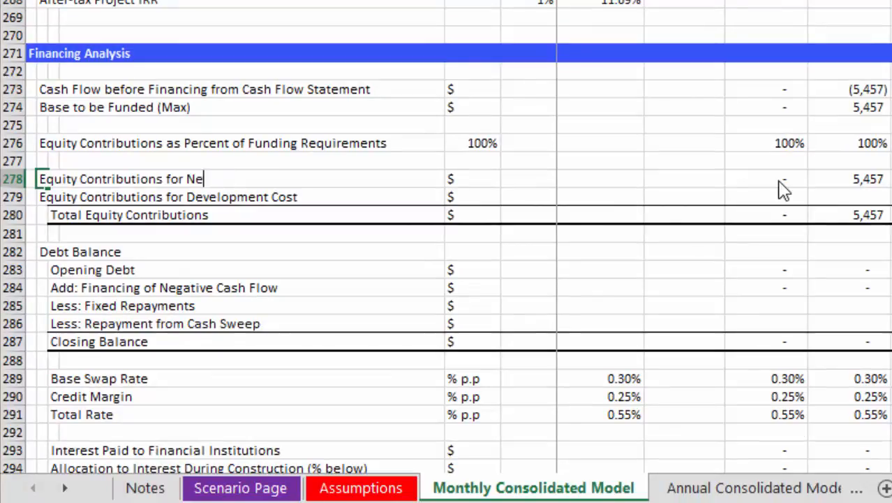
type("Req")
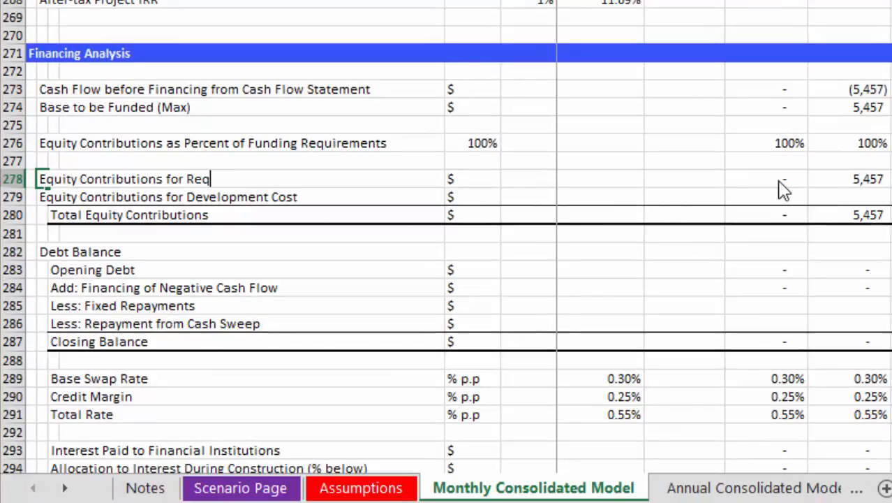
type("uired Financinan")
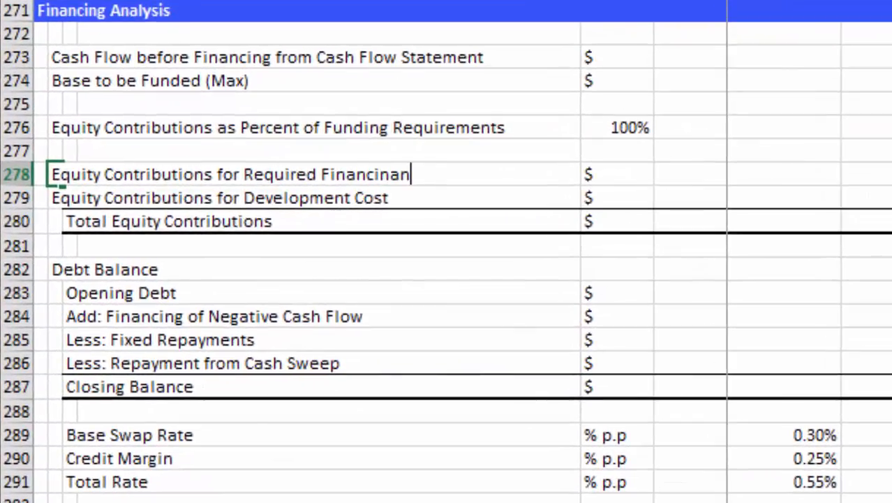
key("Backspace")
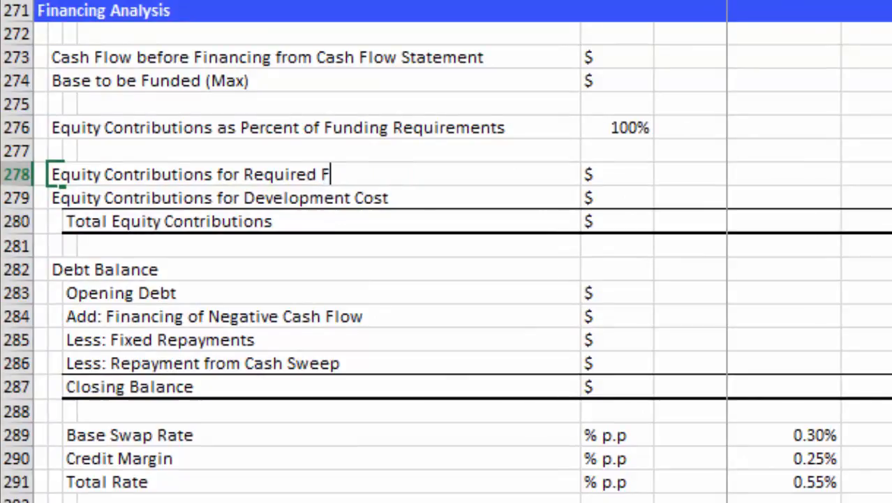
type("inancing")
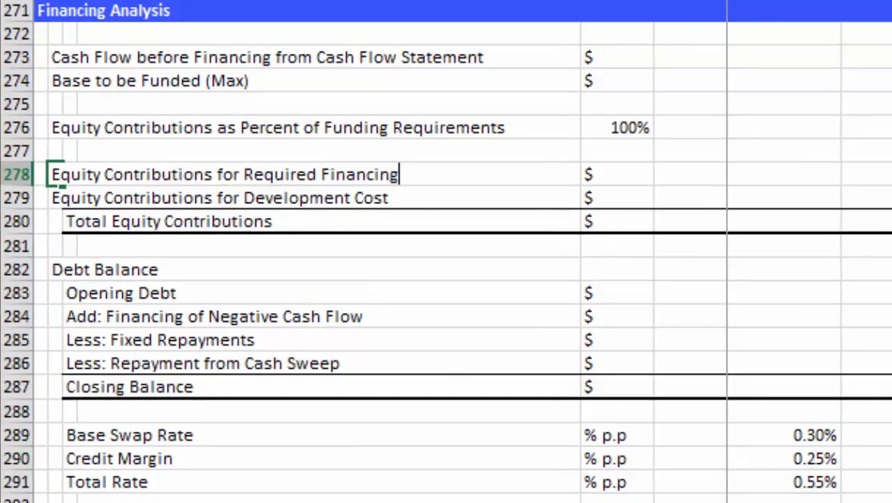
key("Escape")
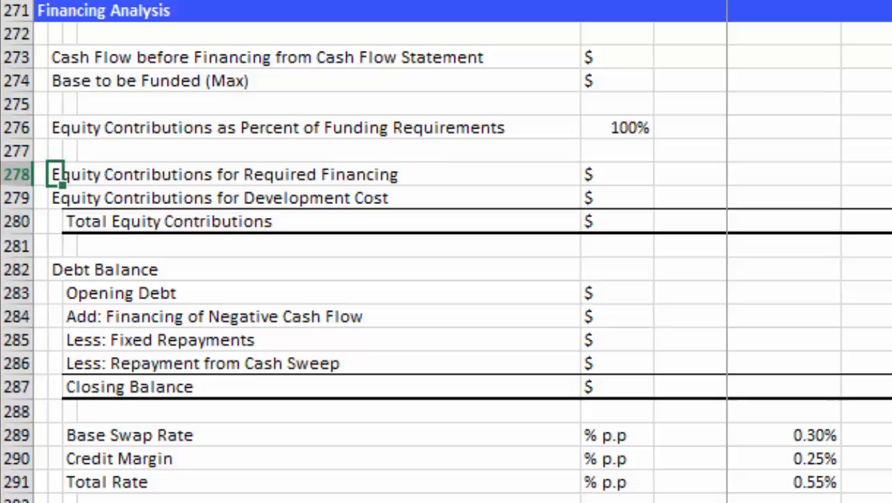
left_click(866, 292)
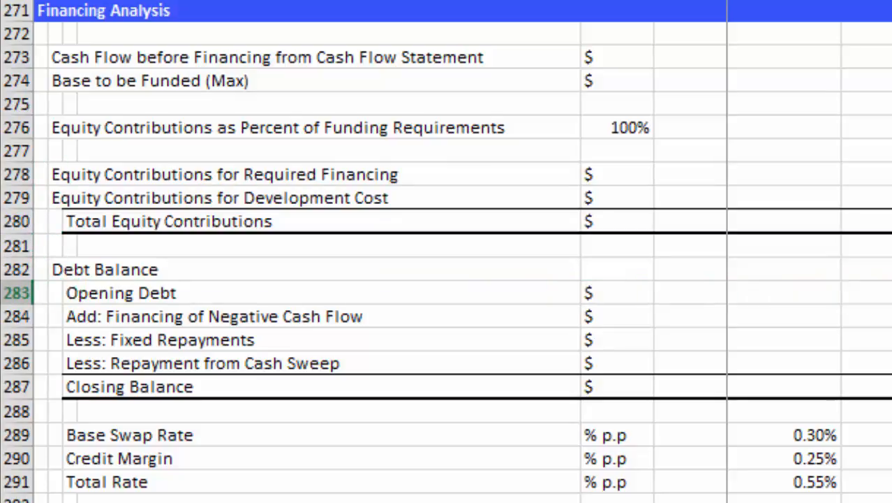
scroll("up", 3)
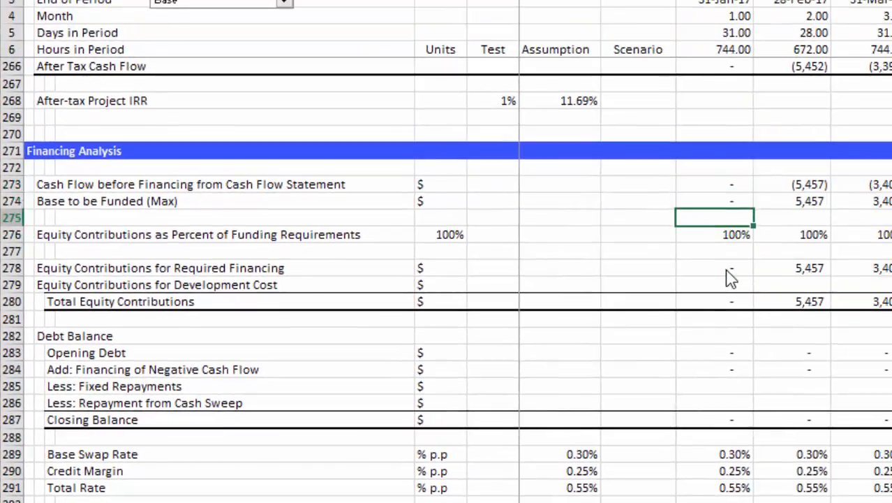
left_click(713, 301)
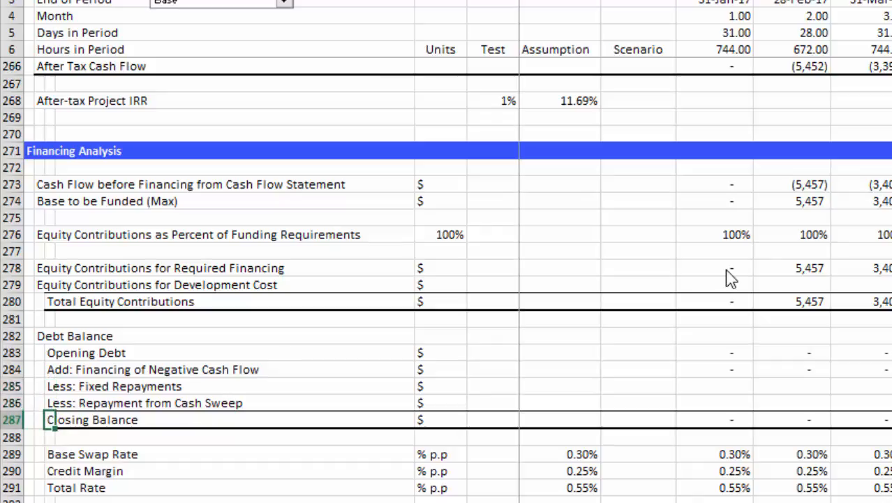
scroll("down", 3)
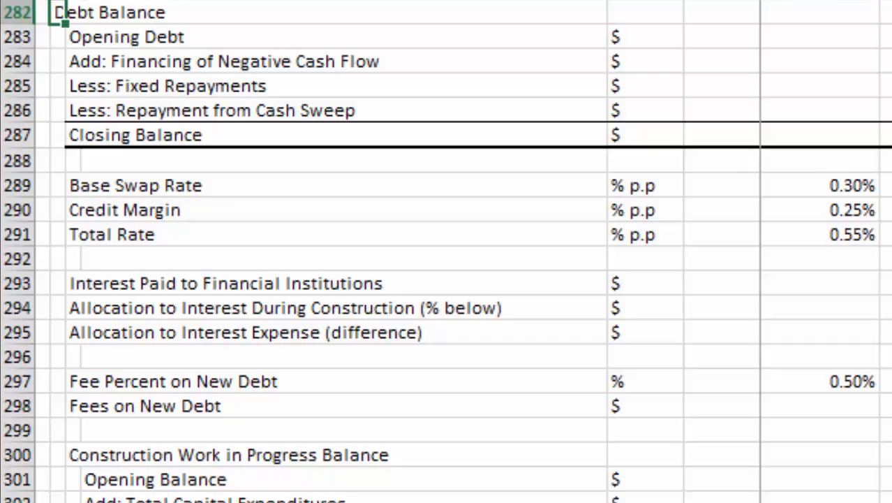
left_click(62, 159)
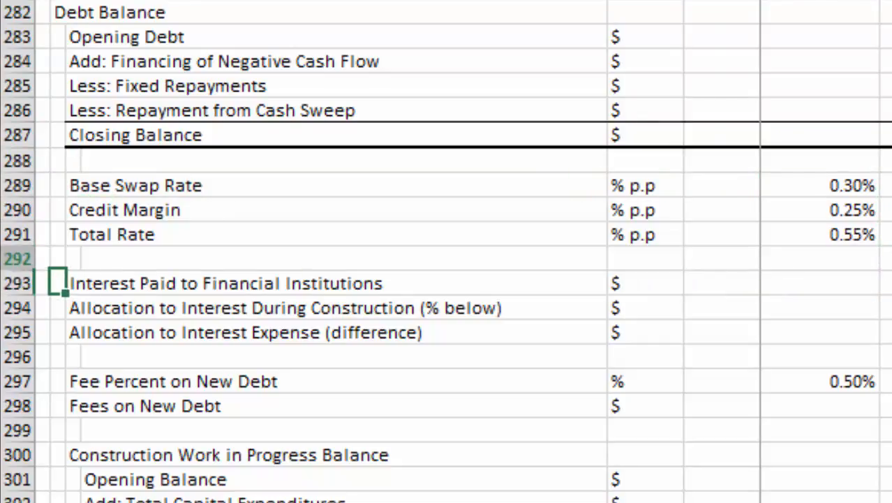
left_click(335, 210)
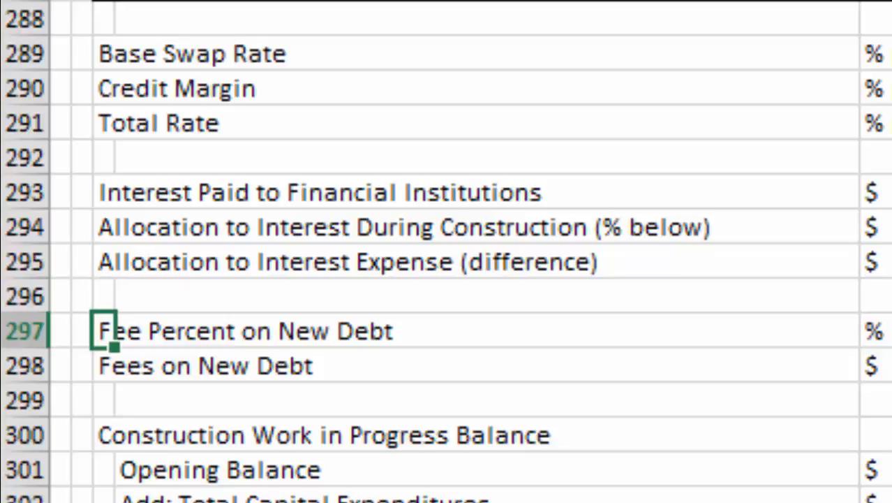
scroll("up", 3)
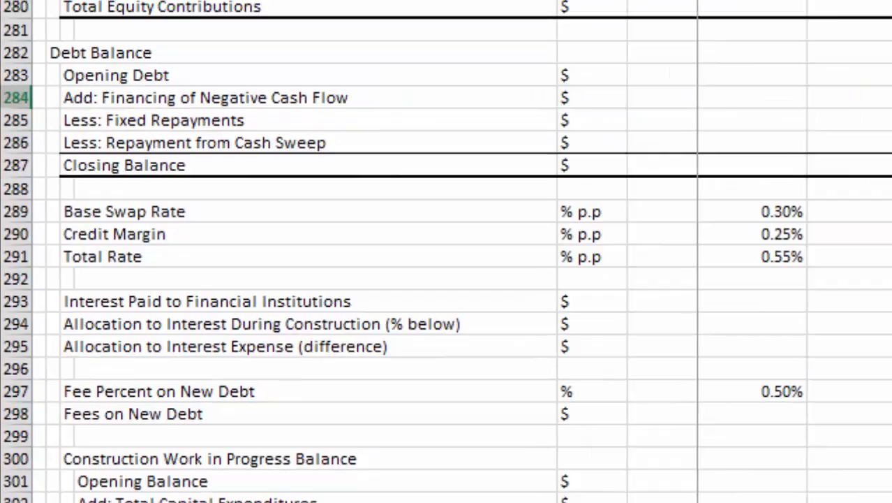
left_click(752, 369)
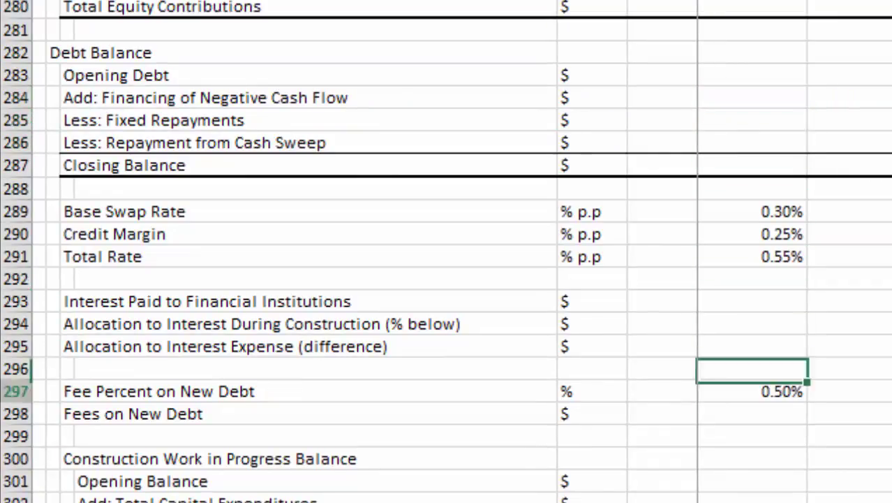
scroll("down", 3)
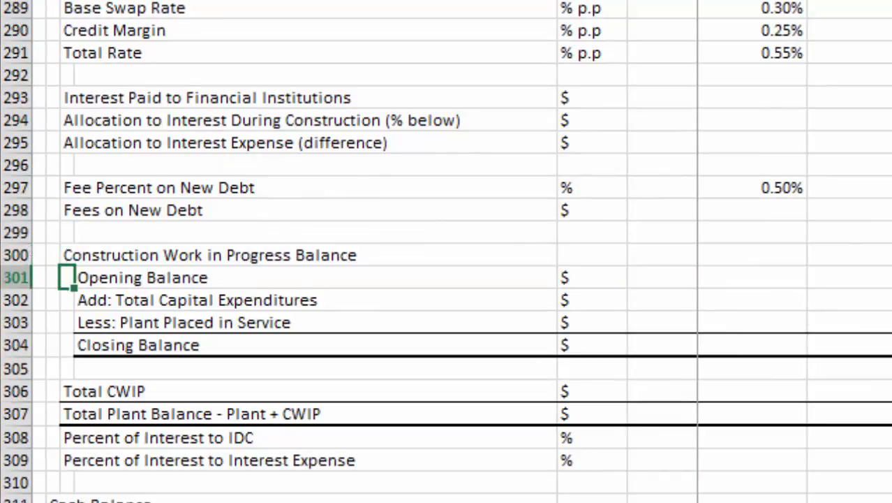
left_click(307, 277)
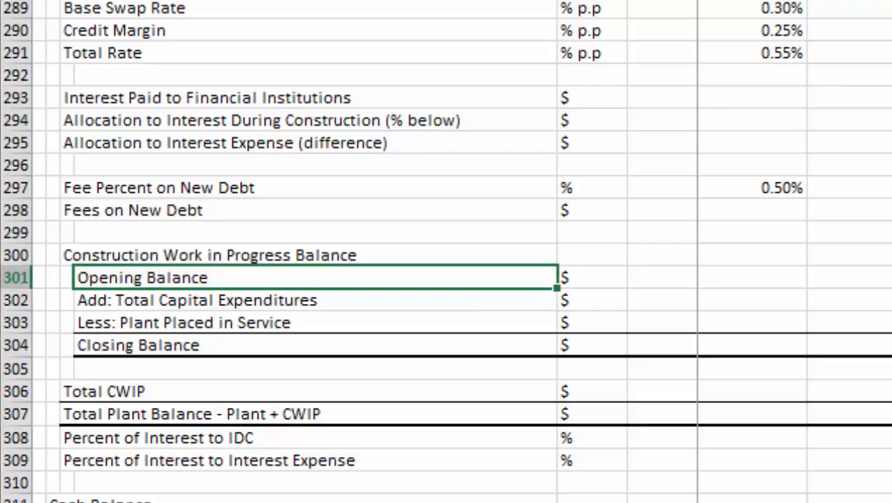
key("Down")
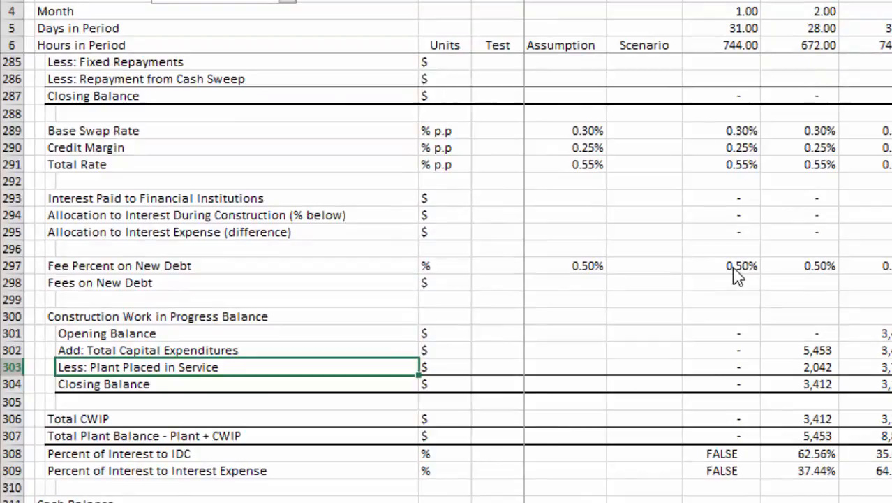
left_click(78, 418)
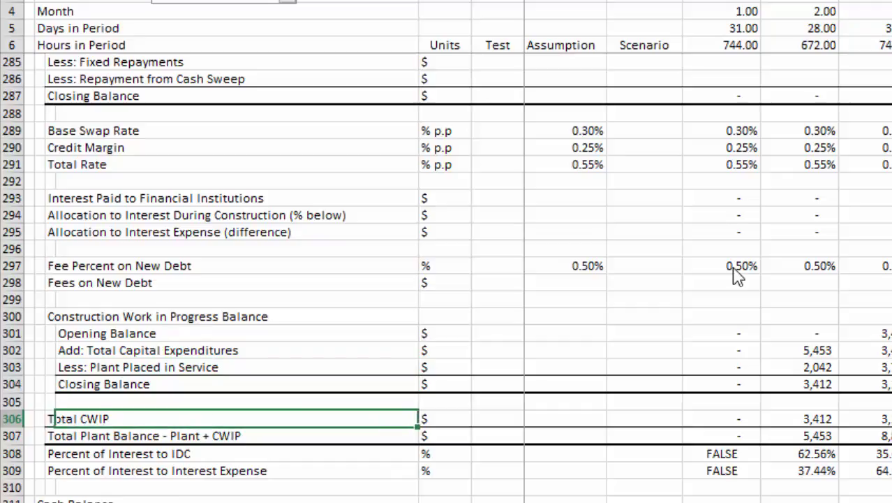
left_click(817, 435)
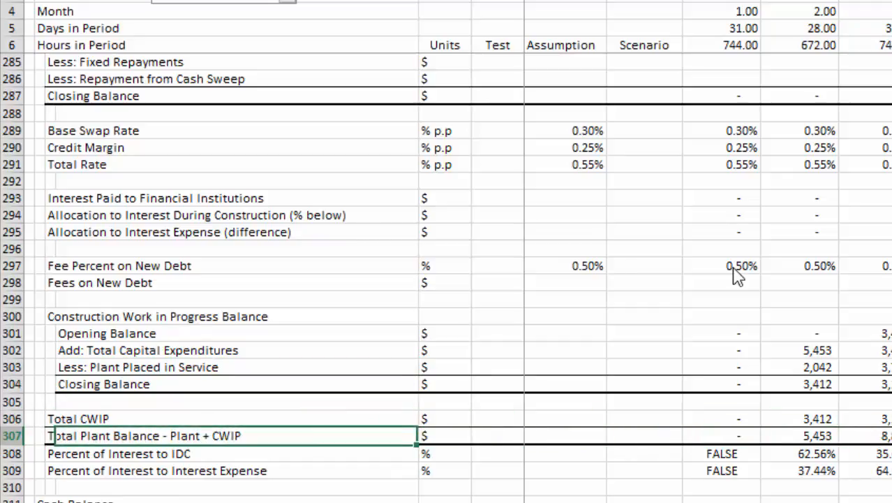
scroll("up", 3)
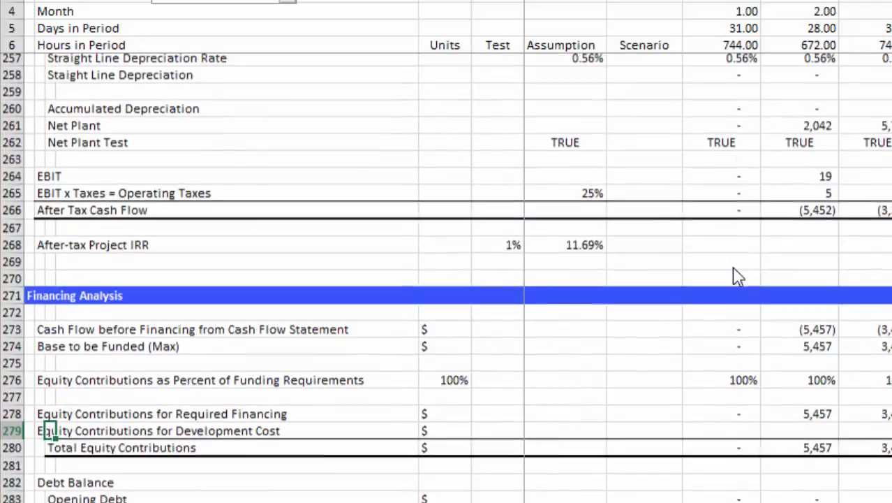
scroll("up", 3)
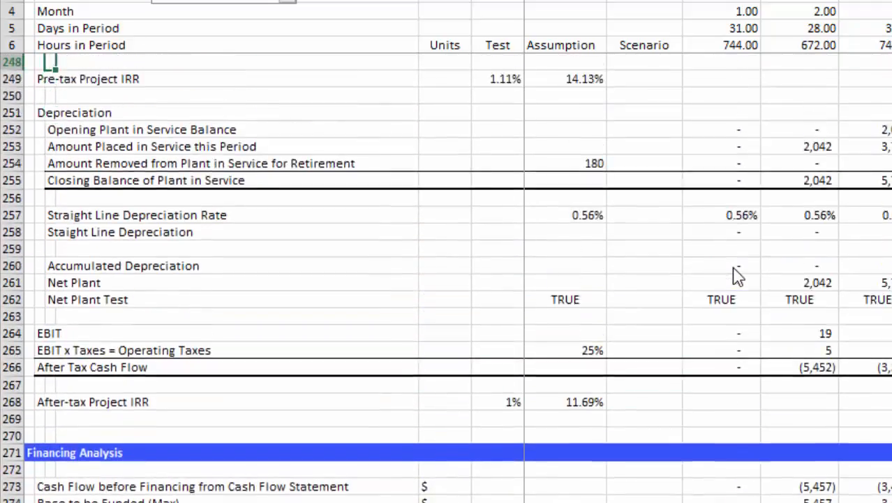
scroll("up", 3)
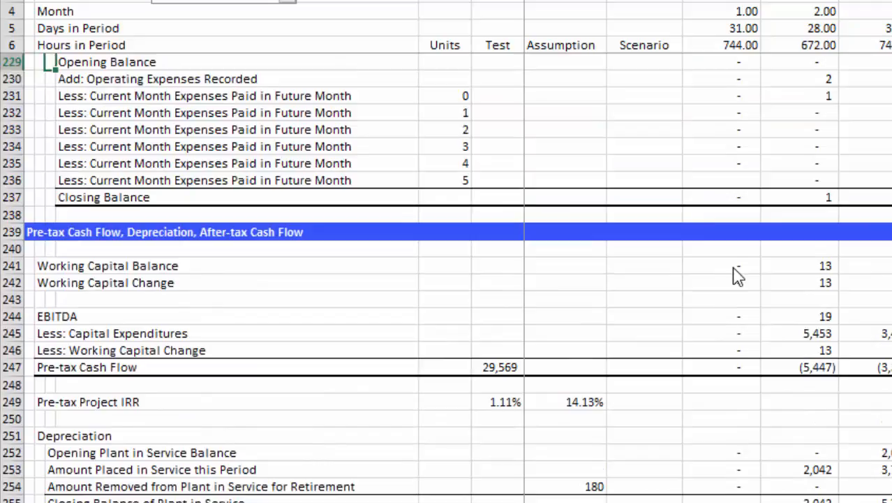
scroll("down", 3)
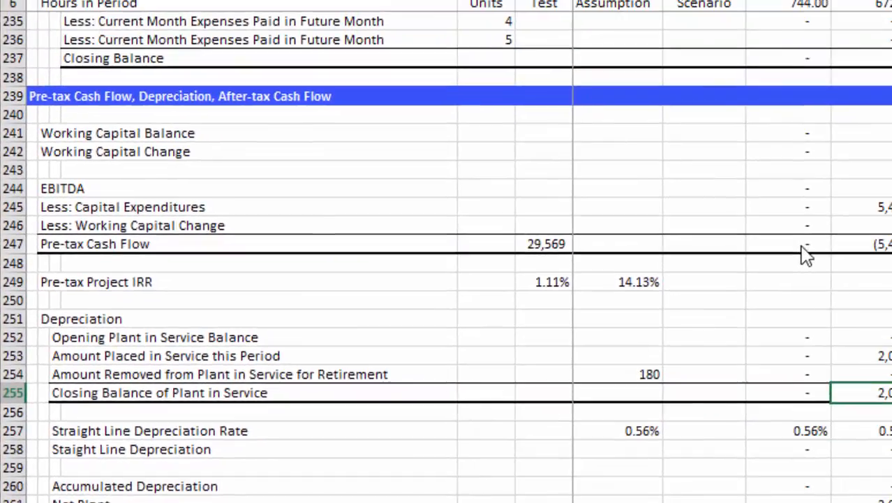
left_click(789, 392)
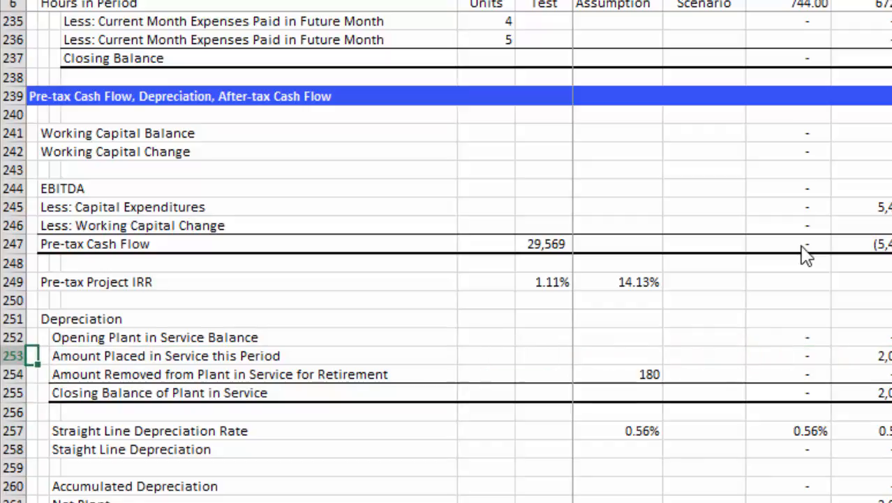
scroll("down", 3)
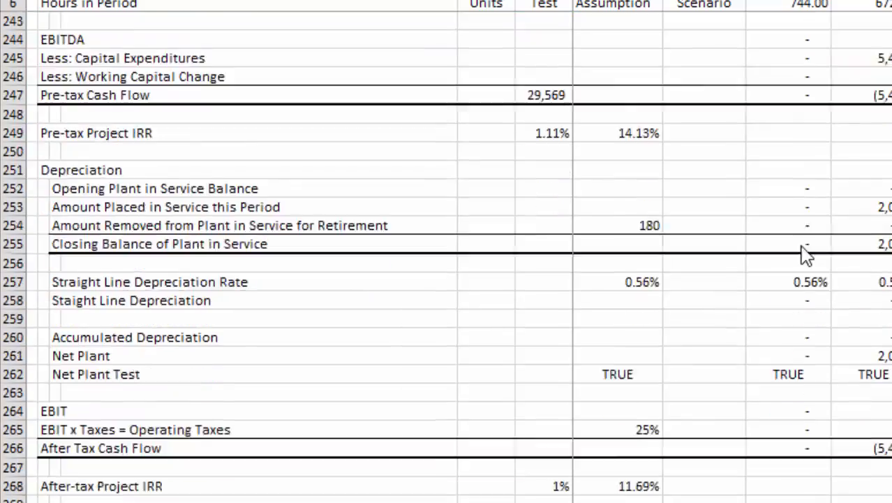
scroll("down", 3)
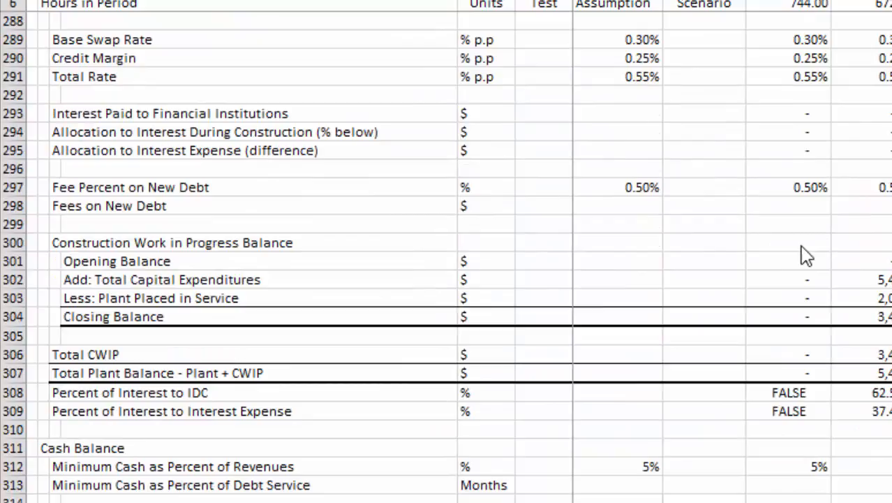
left_click(83, 354)
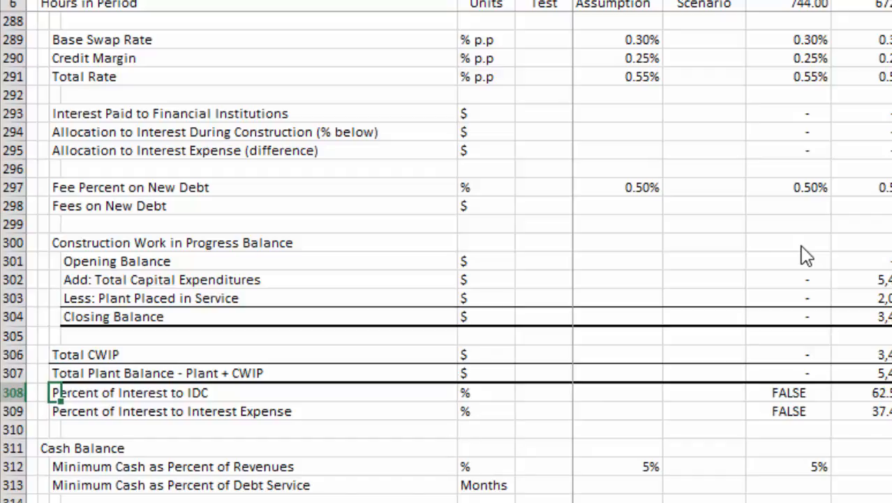
left_click(616, 392)
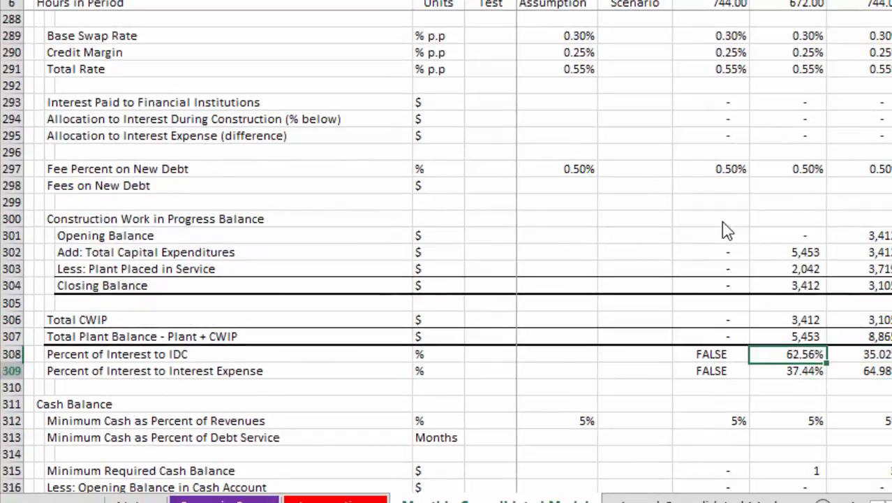
left_click(40, 386)
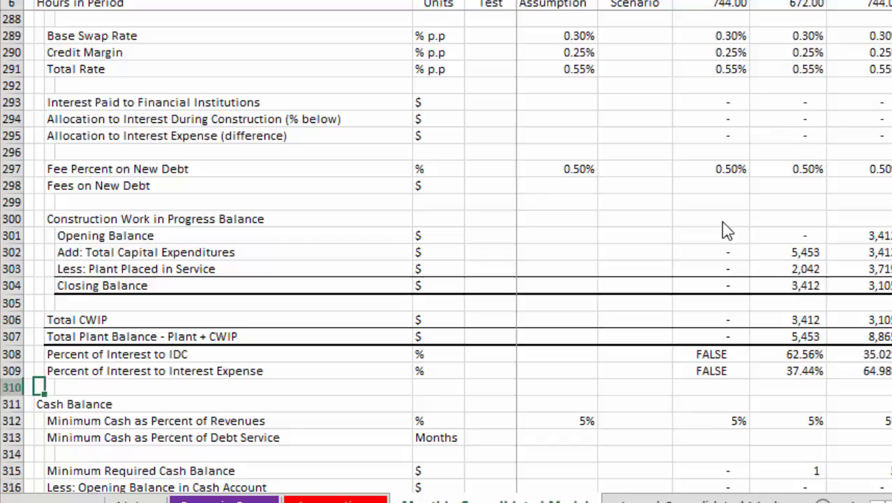
scroll("down", 3)
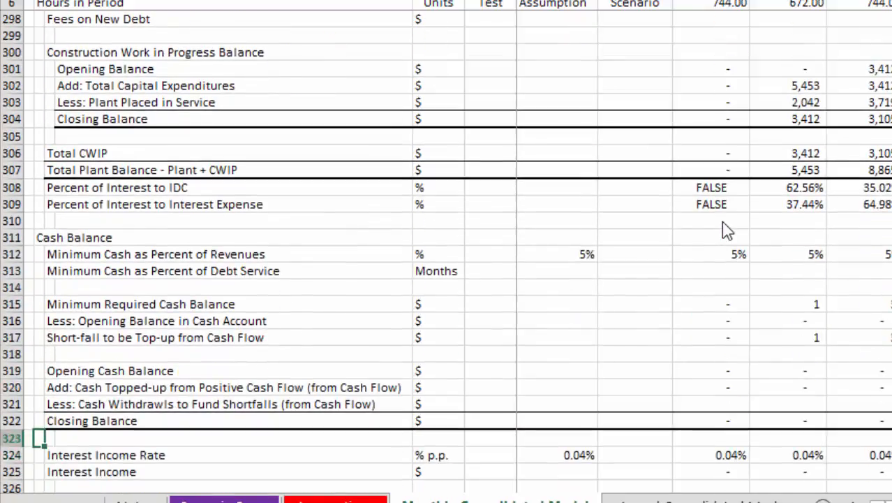
left_click(38, 221)
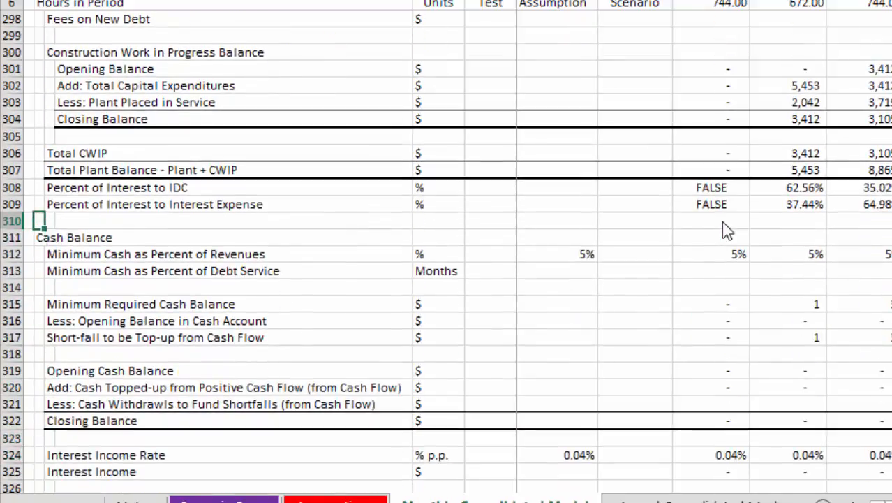
scroll("up", 3)
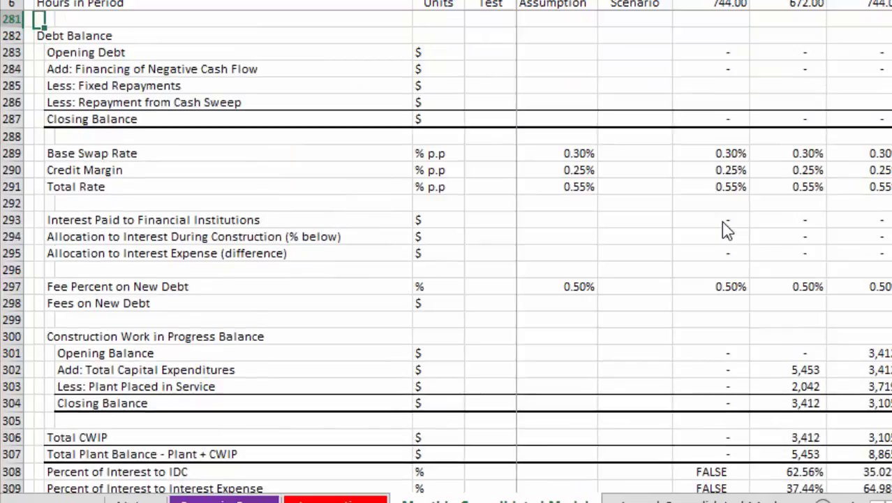
scroll("down", 3)
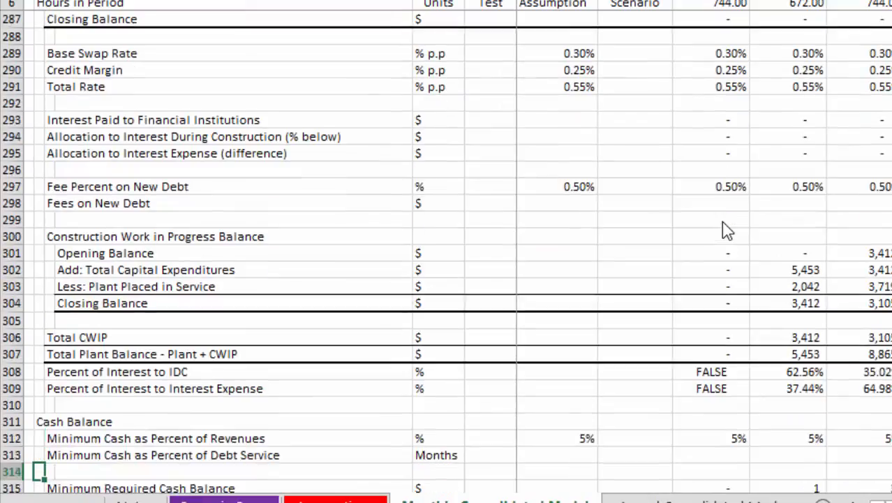
scroll("down", 3)
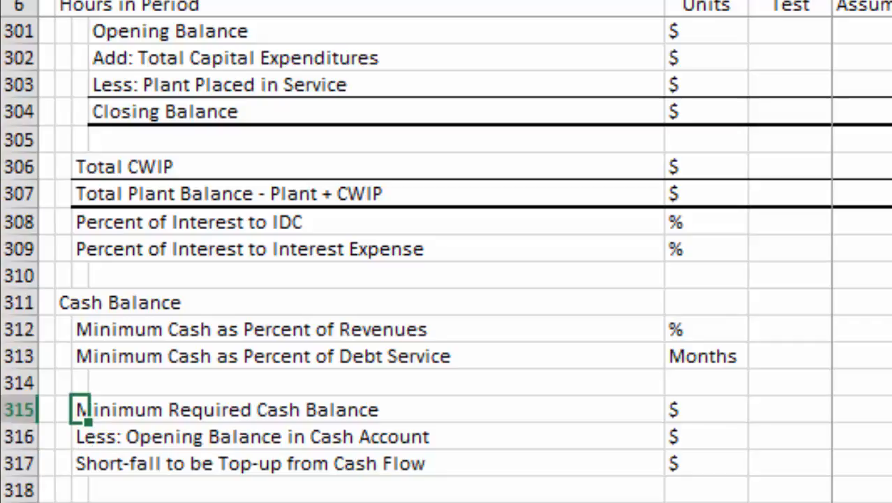
scroll("down", 3)
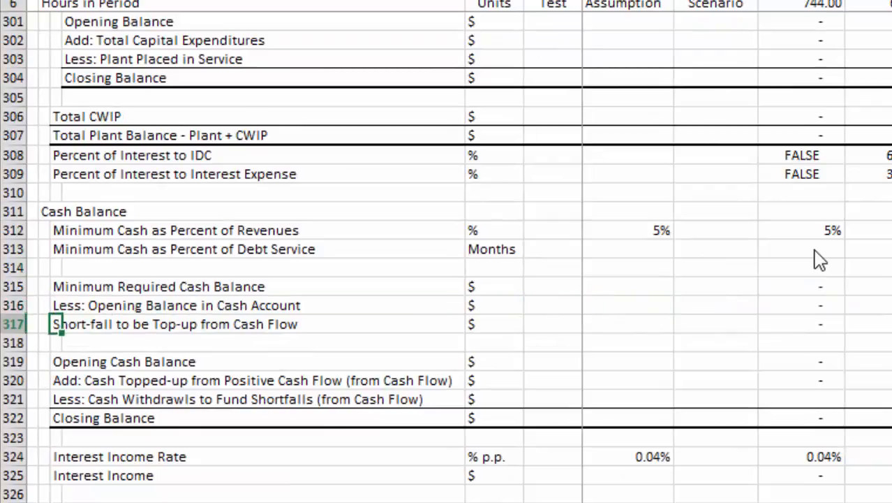
left_click(716, 341)
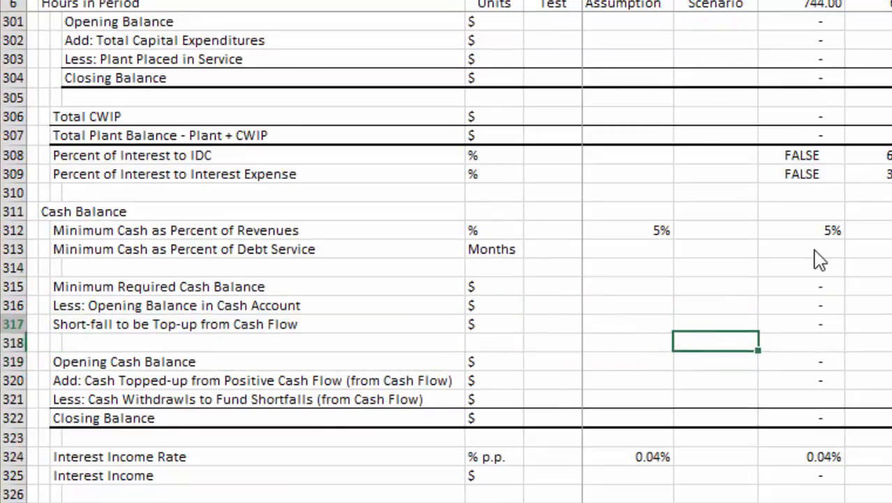
left_click(497, 323)
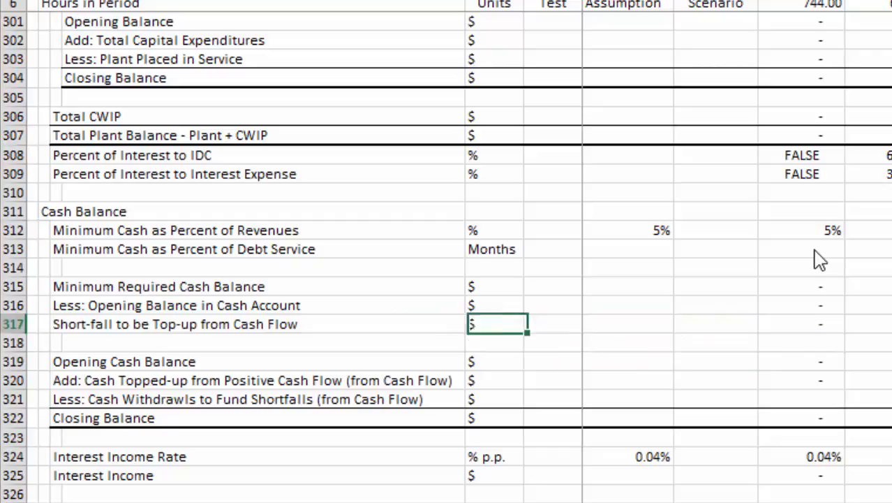
left_click(801, 361)
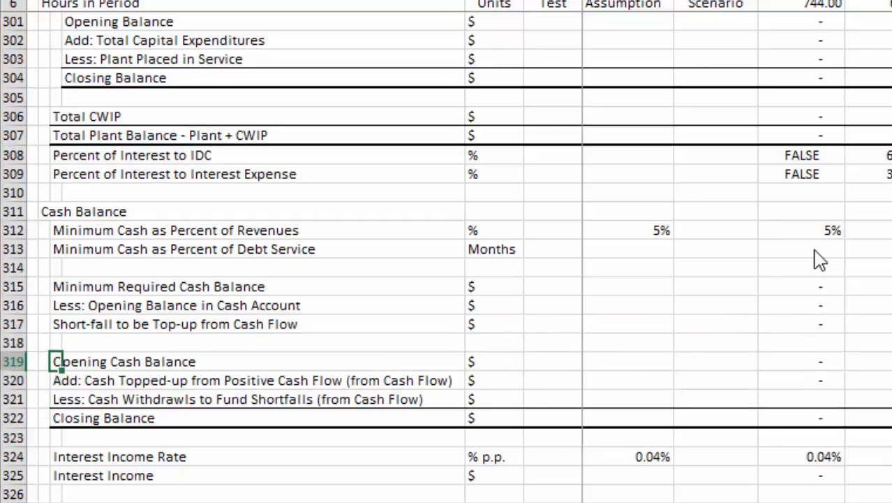
left_click(551, 380)
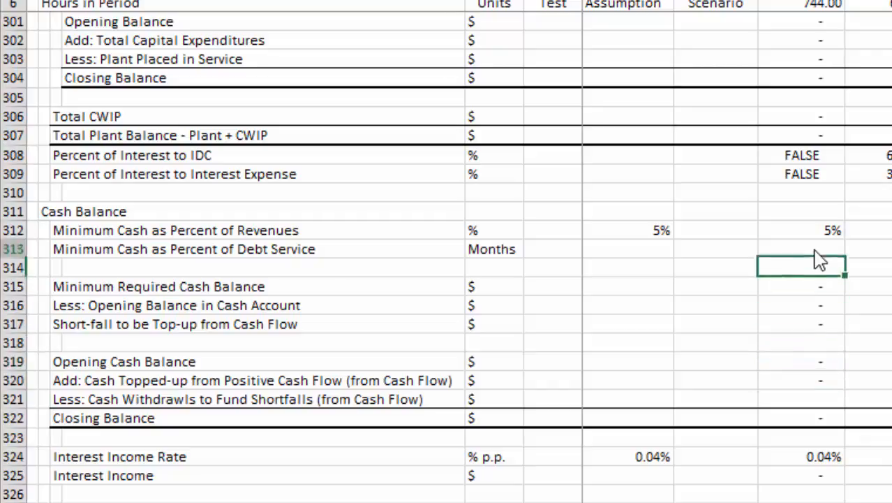
scroll("up", 3)
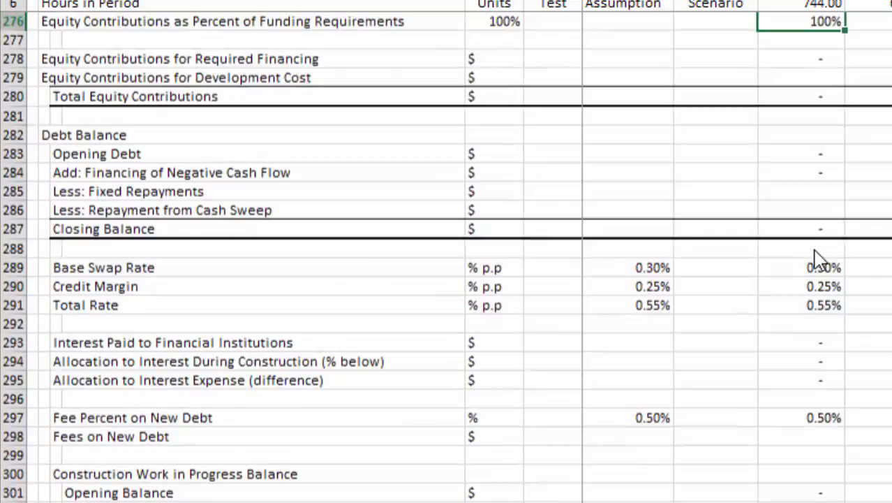
left_click(802, 210)
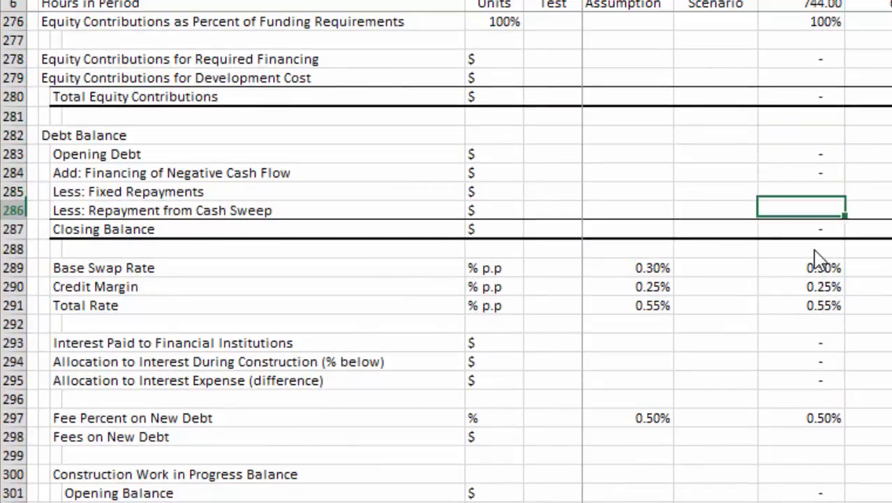
left_click(103, 229)
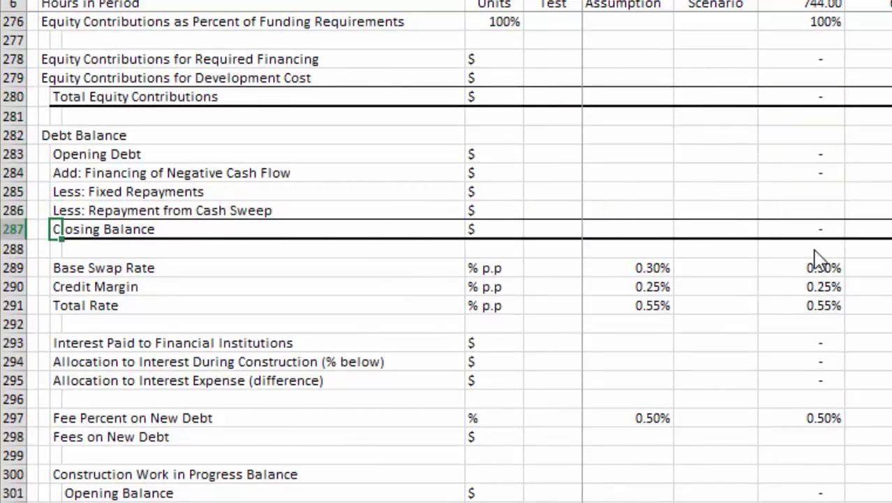
scroll("down", 3)
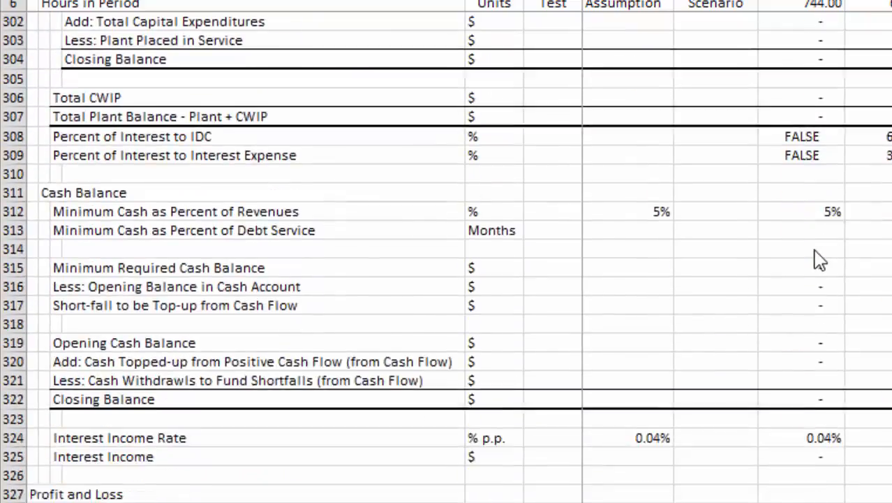
scroll("down", 3)
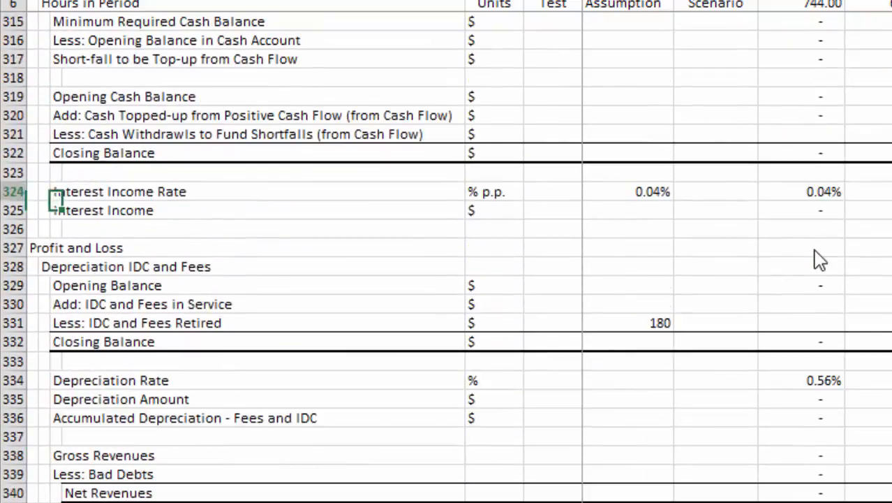
scroll("up", 3)
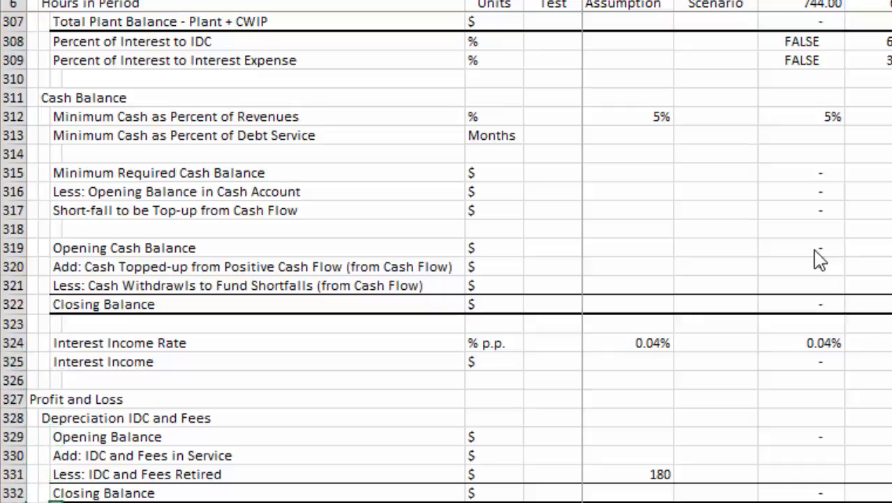
scroll("down", 3)
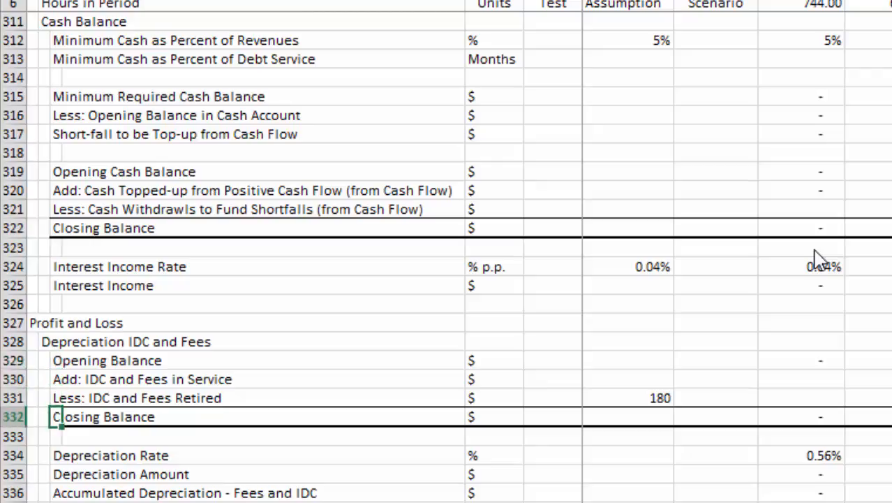
scroll("down", 3)
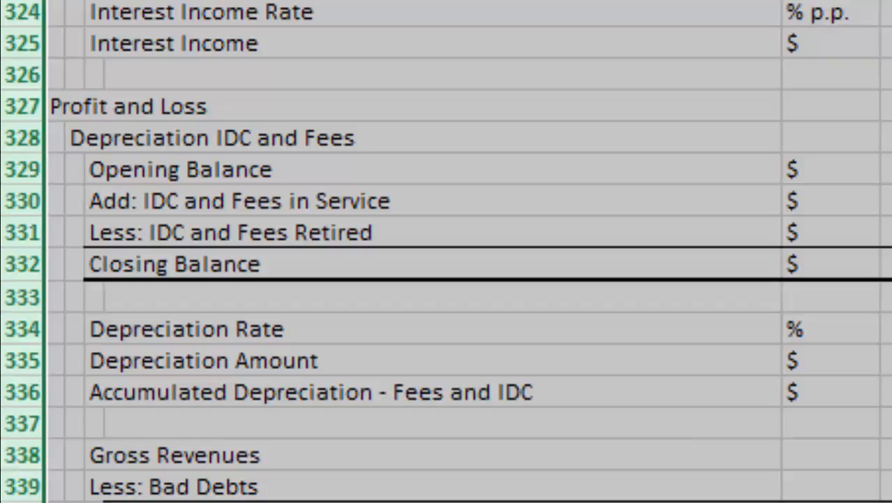
left_click(63, 106)
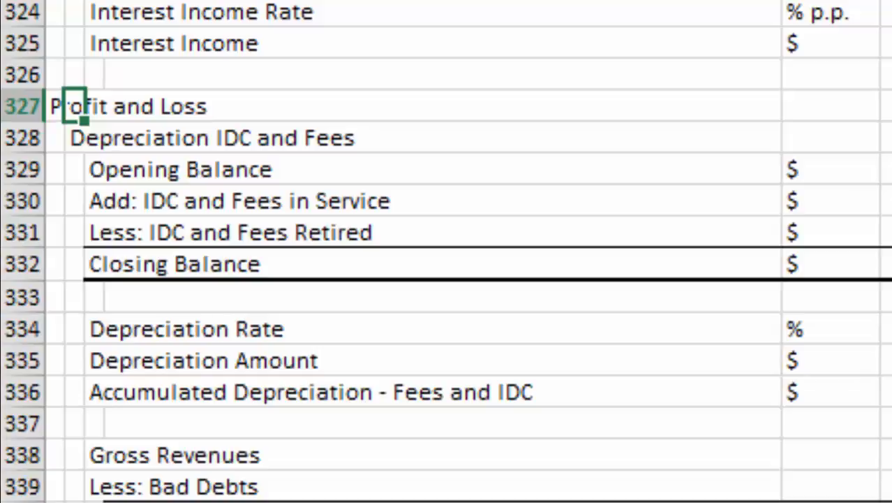
left_click(59, 138)
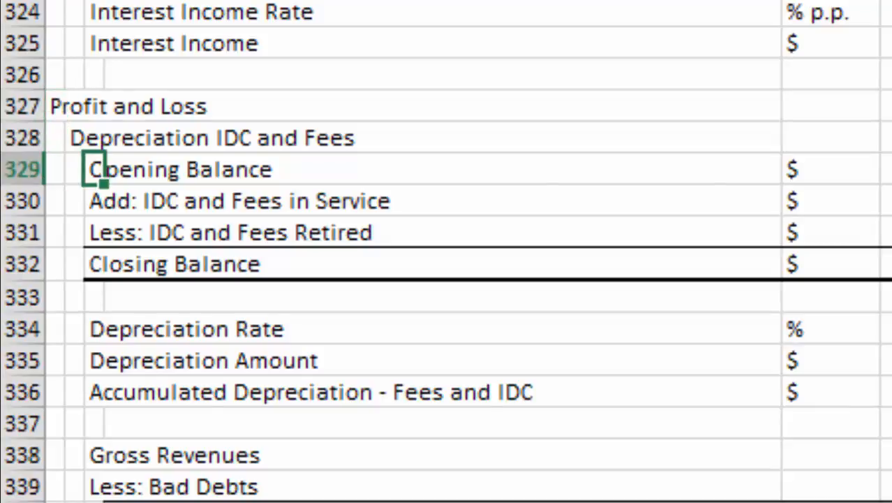
left_click(821, 138)
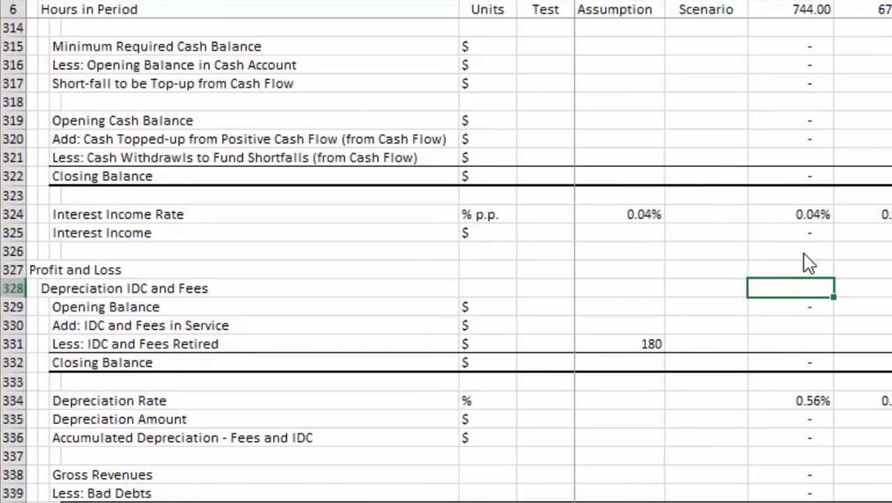
left_click(789, 362)
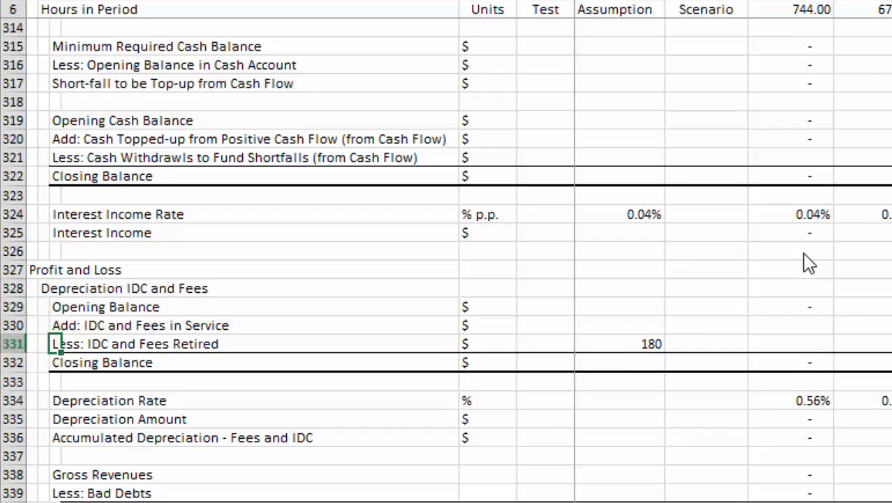
scroll("down", 3)
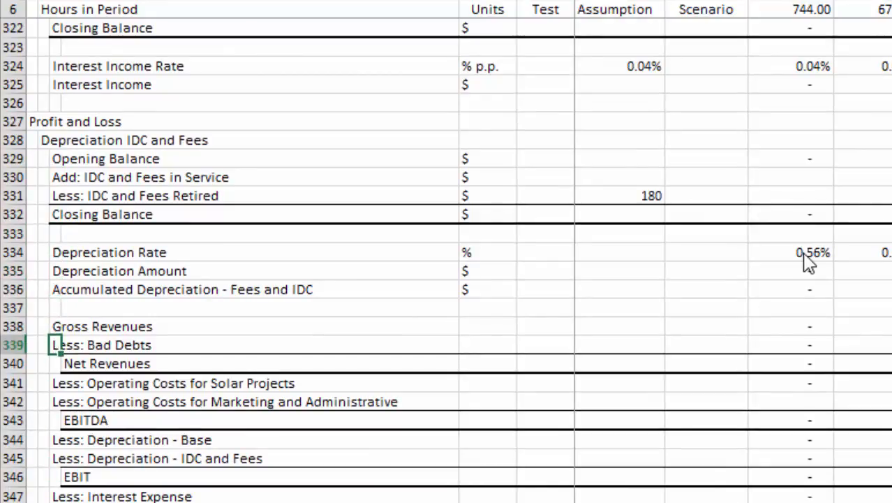
scroll("down", 3)
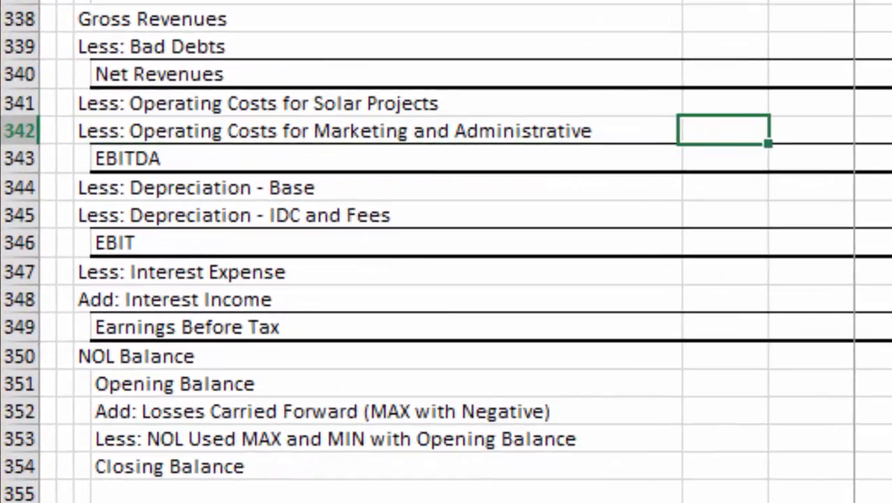
left_click(80, 131)
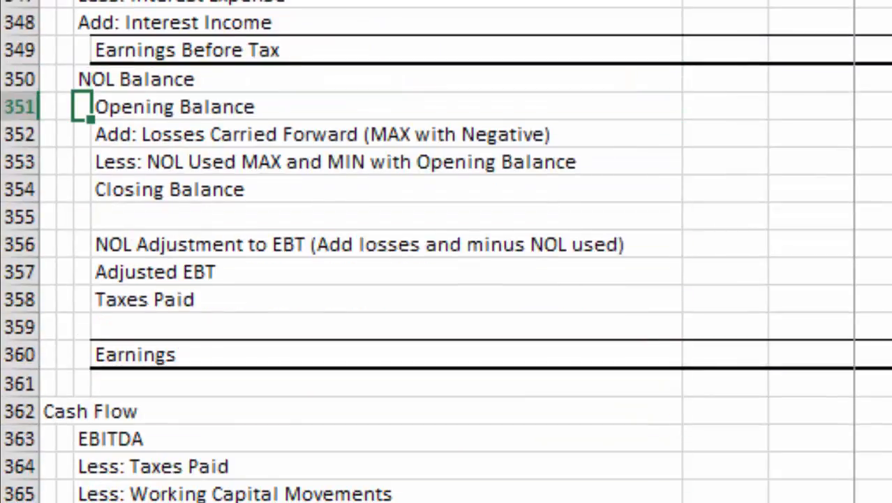
left_click(349, 50)
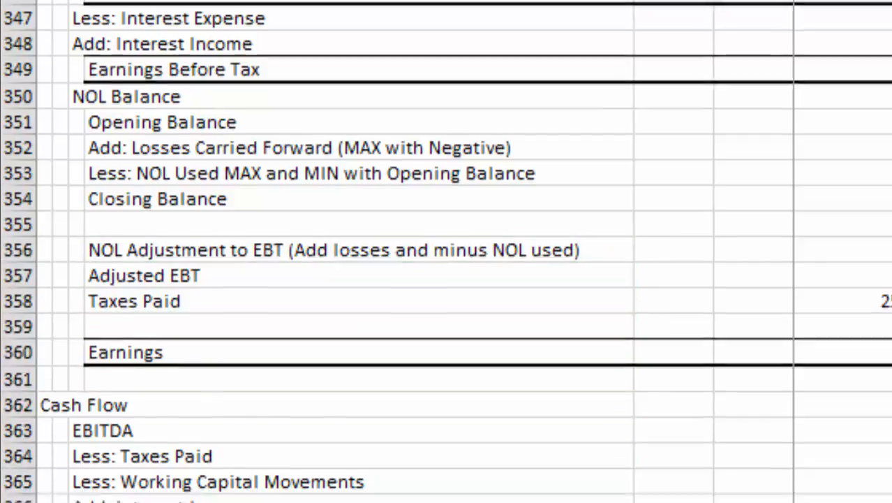
scroll("down", 3)
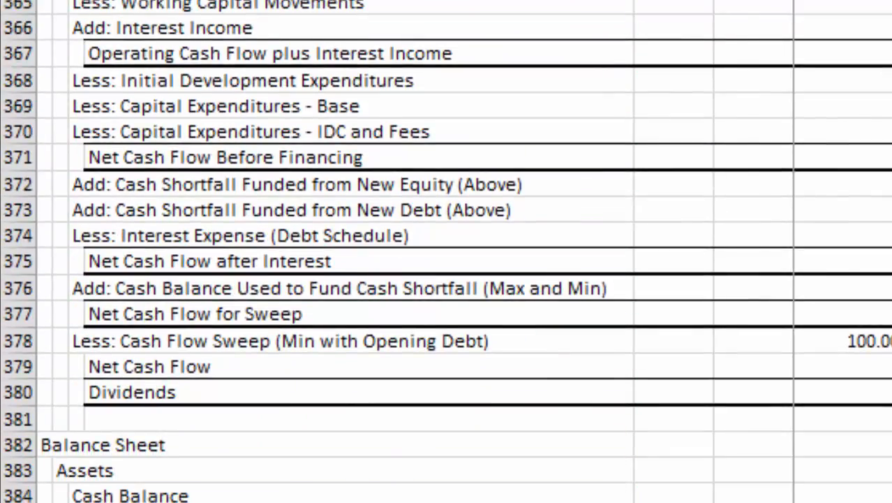
scroll("up", 3)
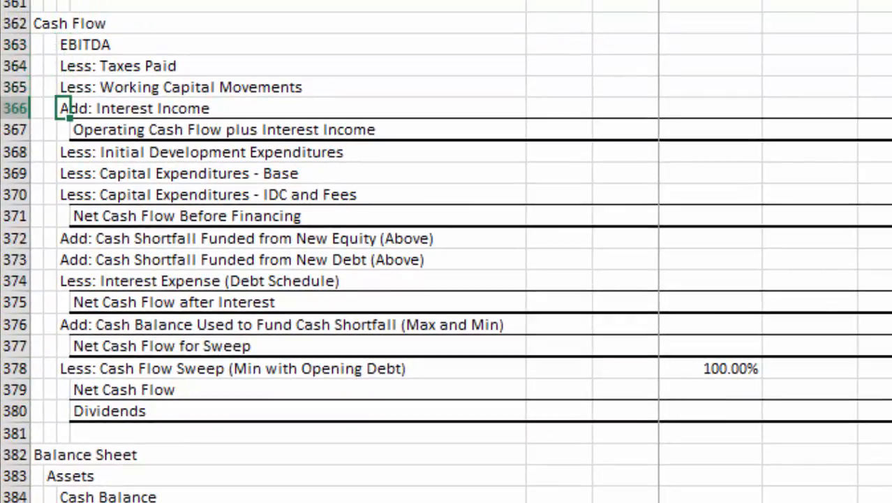
left_click(510, 152)
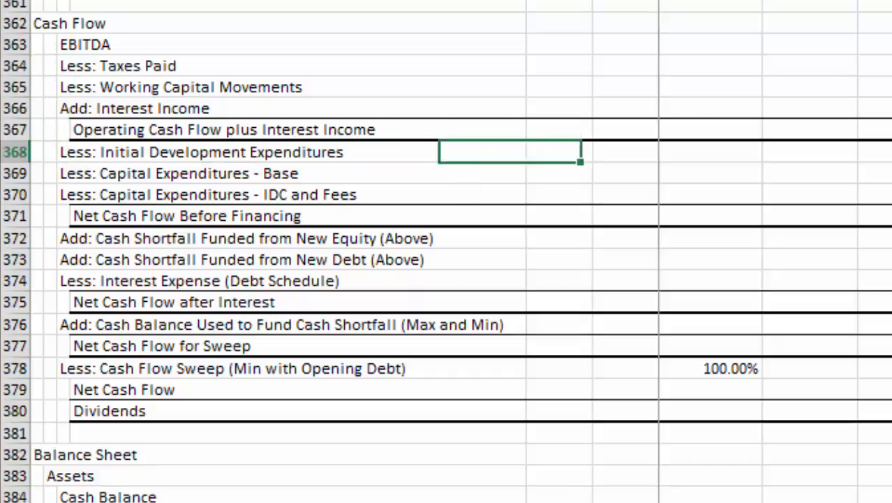
left_click(66, 215)
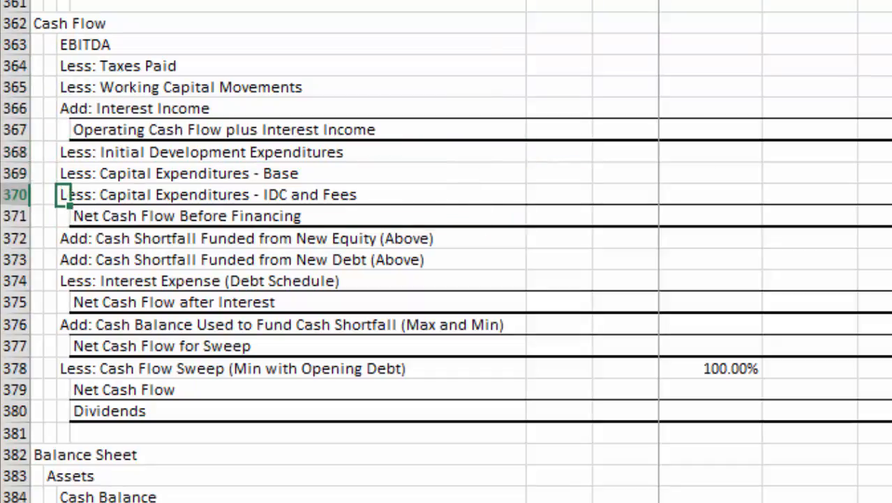
left_click(621, 173)
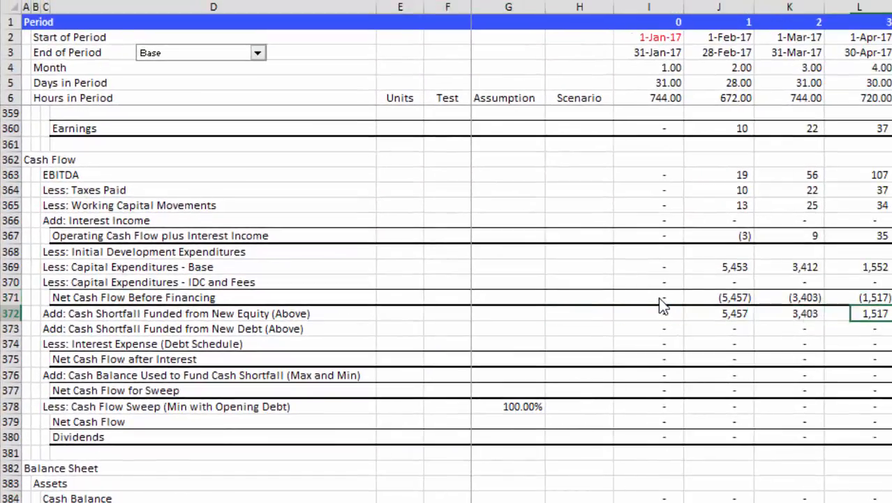
left_click(579, 313)
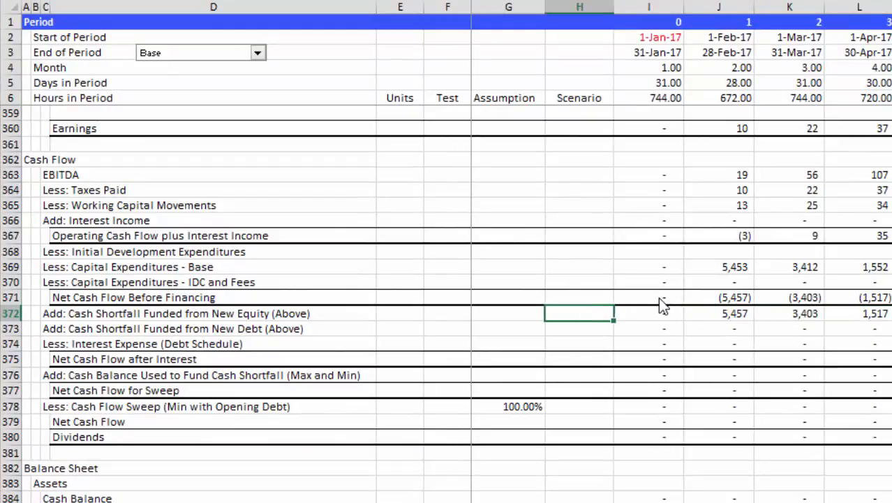
left_click(648, 313)
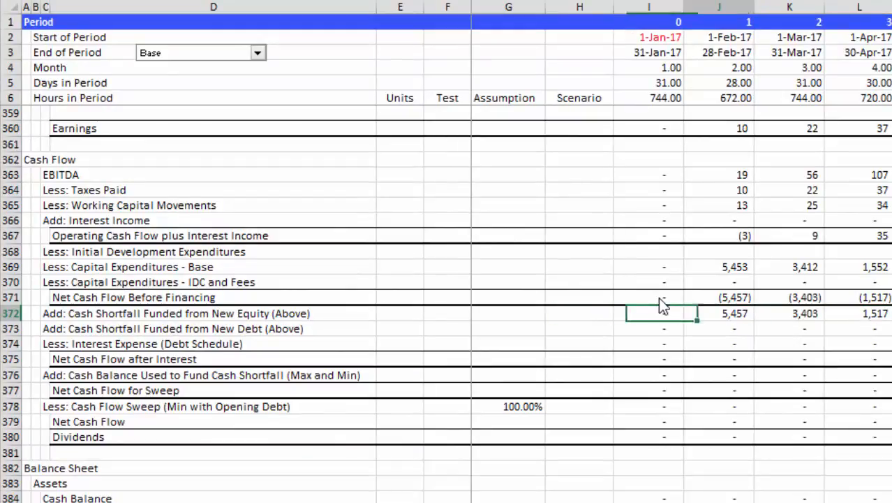
scroll("up", 3)
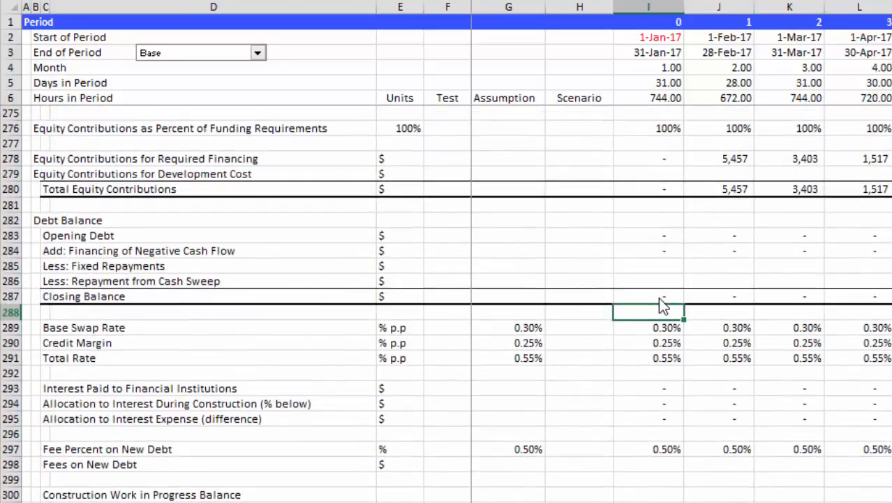
scroll("up", 3)
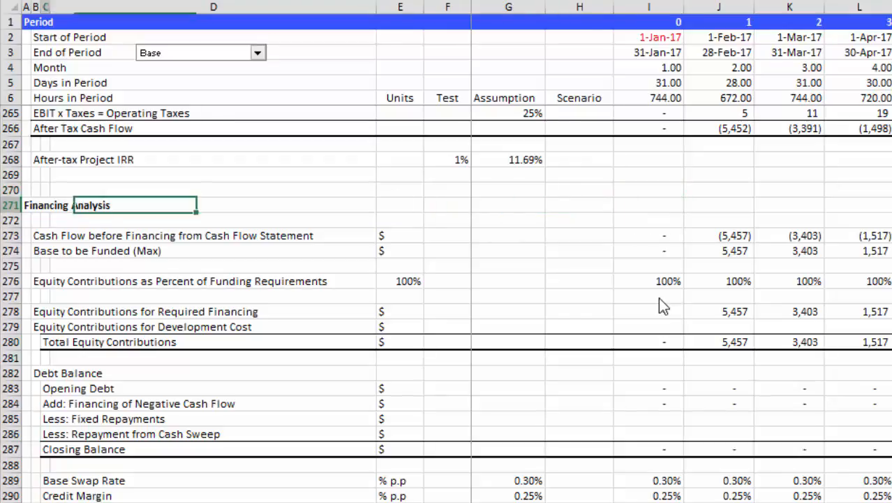
scroll("down", 3)
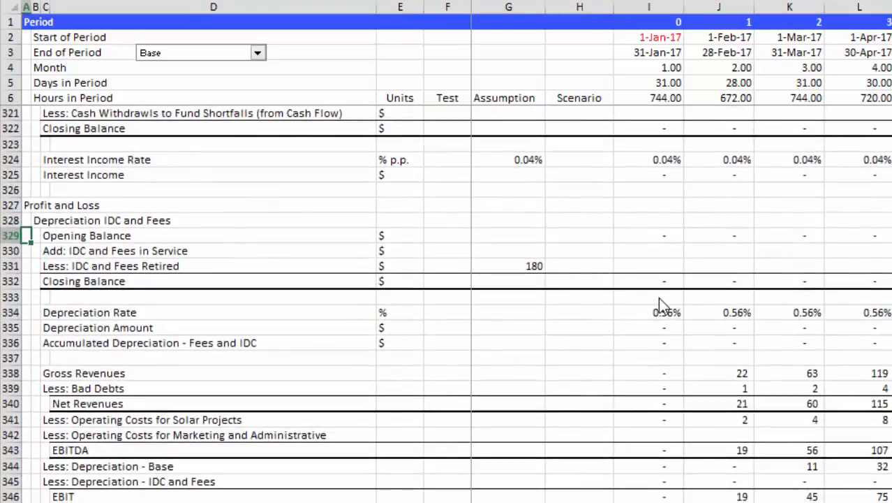
scroll("down", 3)
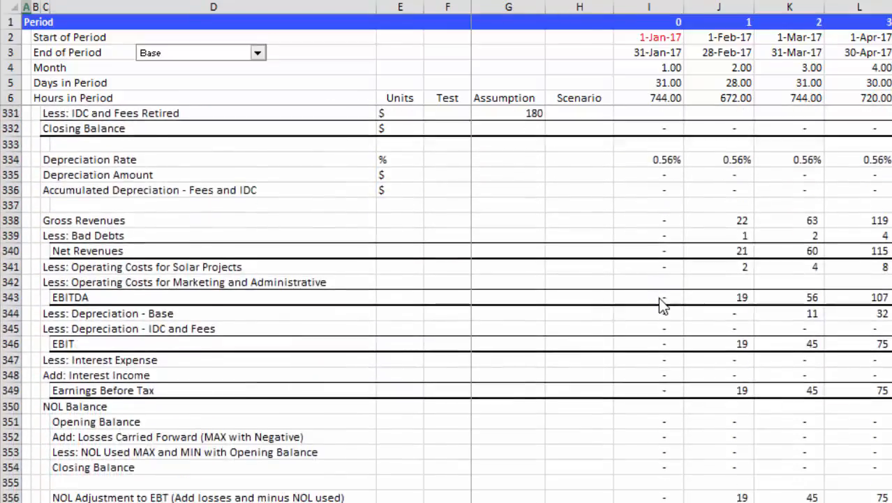
scroll("down", 3)
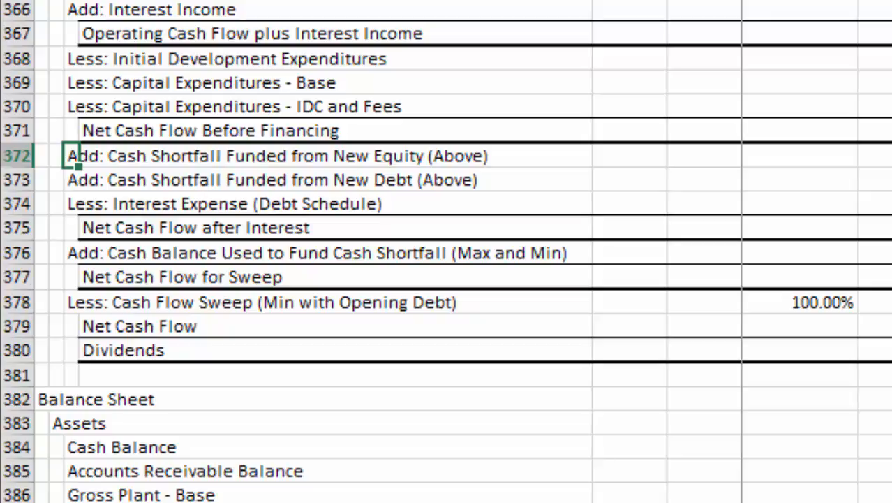
left_click(73, 227)
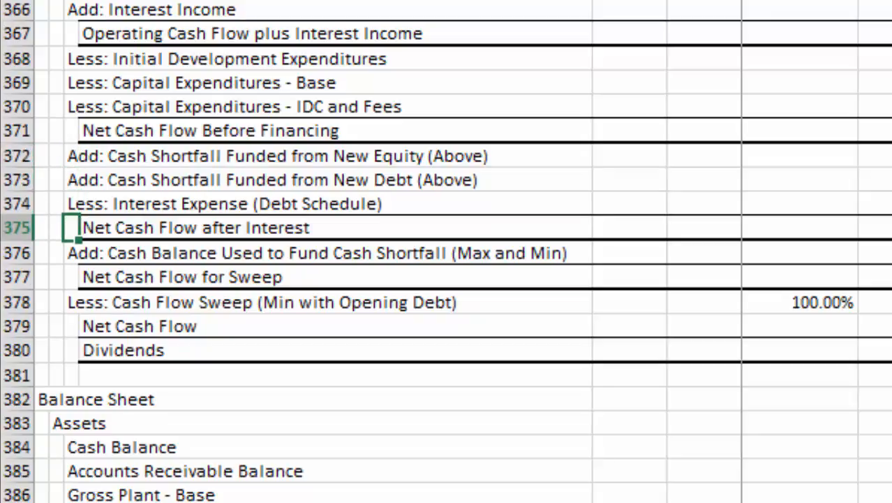
left_click(628, 228)
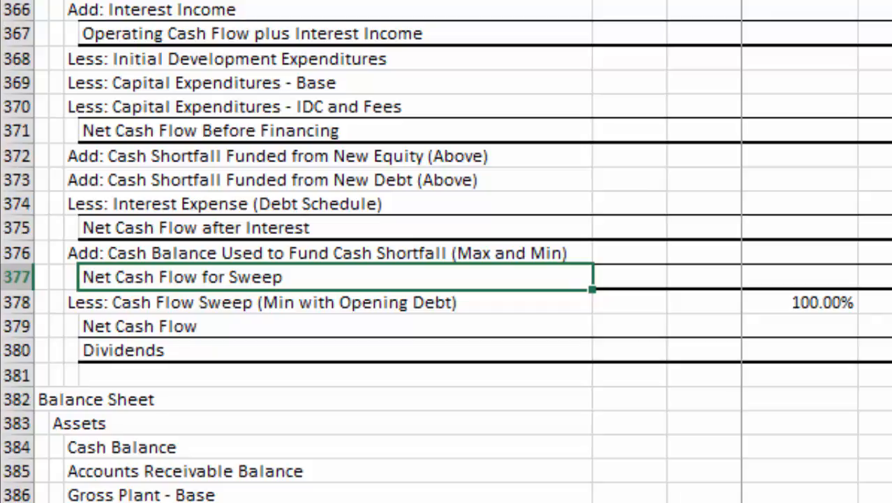
left_click(280, 301)
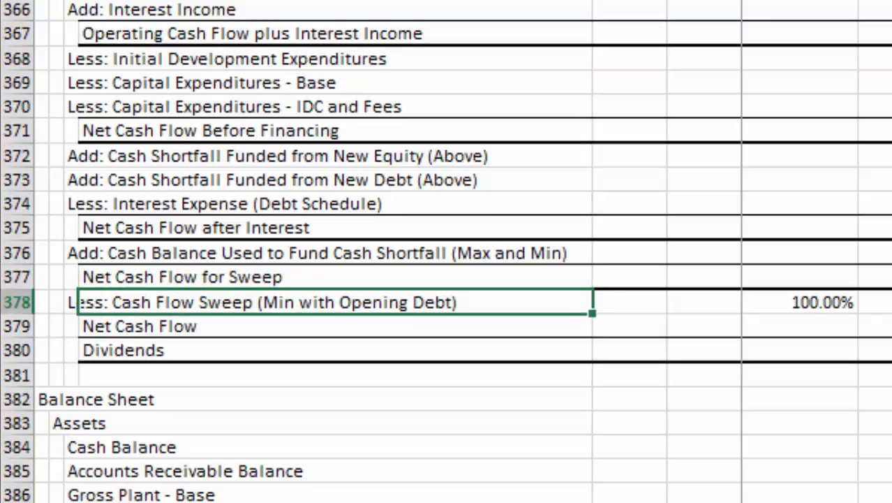
left_click(712, 302)
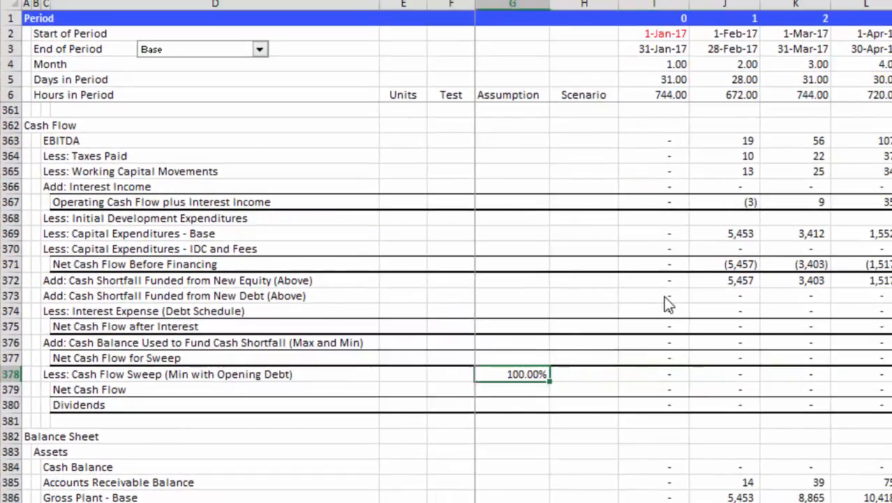
left_click(41, 374)
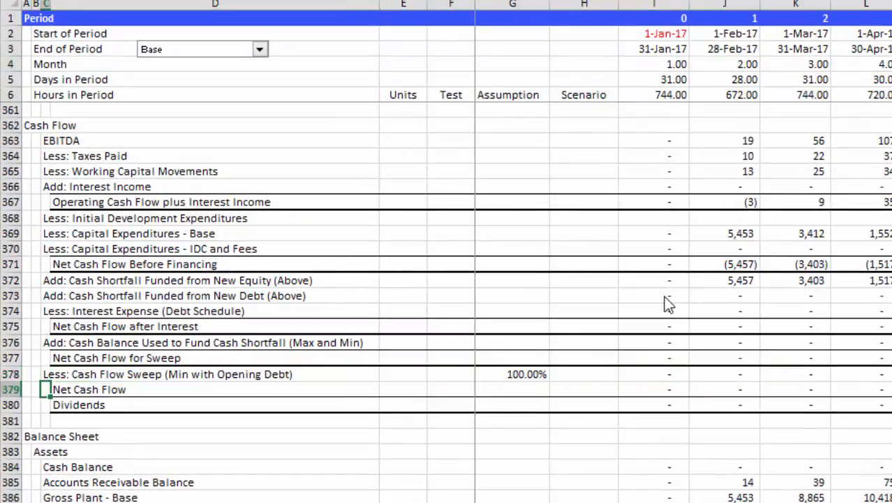
scroll("right", 3)
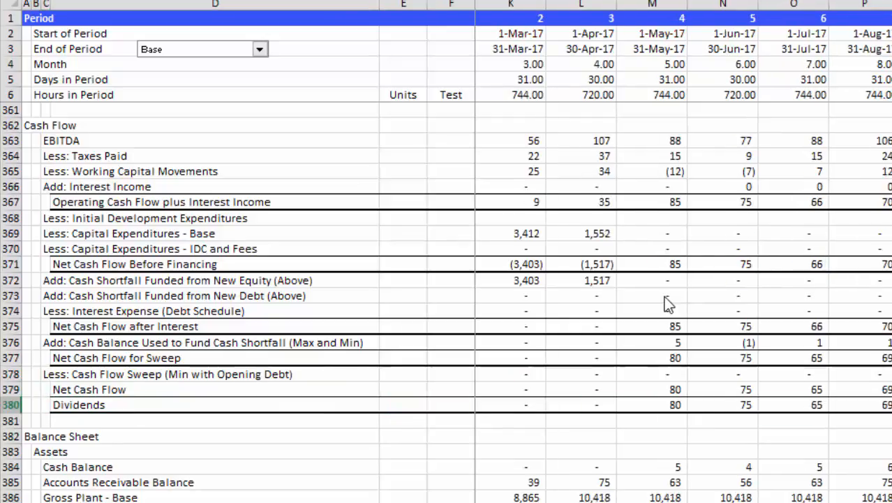
scroll("left", 3)
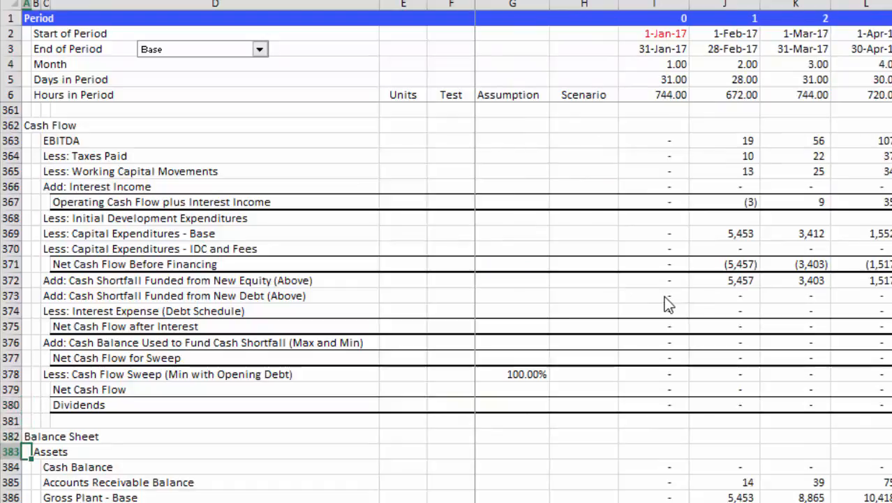
scroll("down", 3)
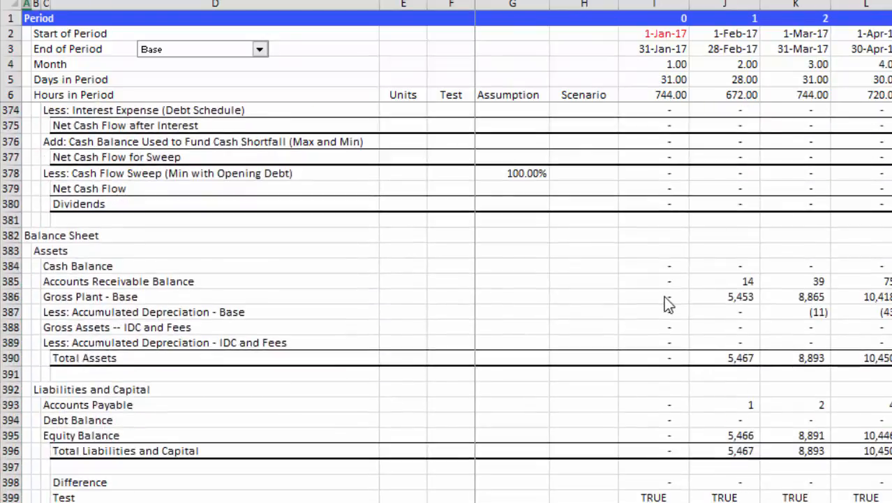
left_click(51, 250)
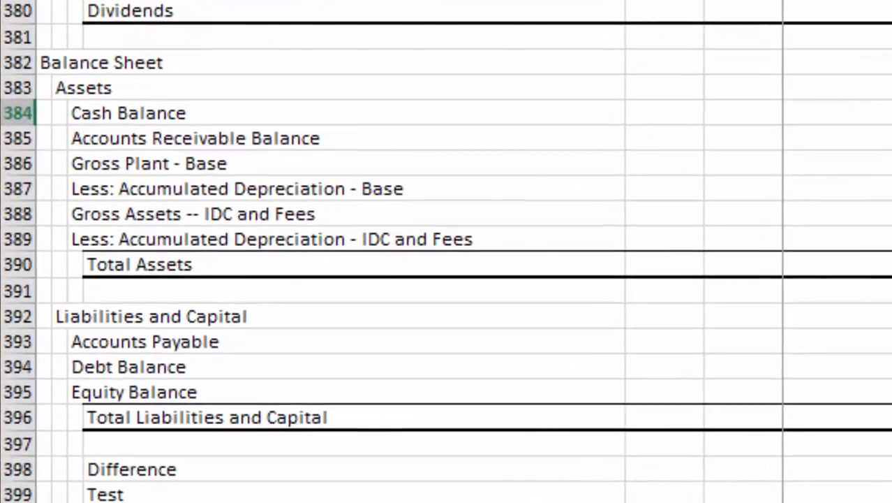
scroll("up", 3)
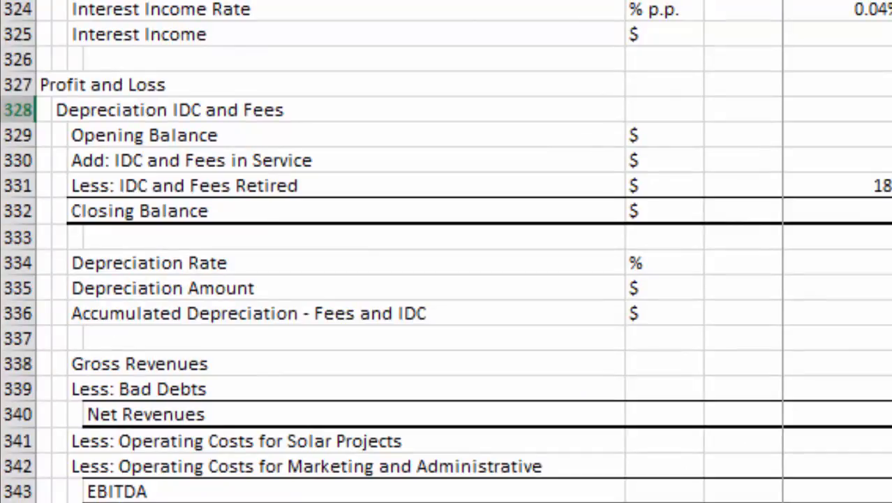
scroll("up", 3)
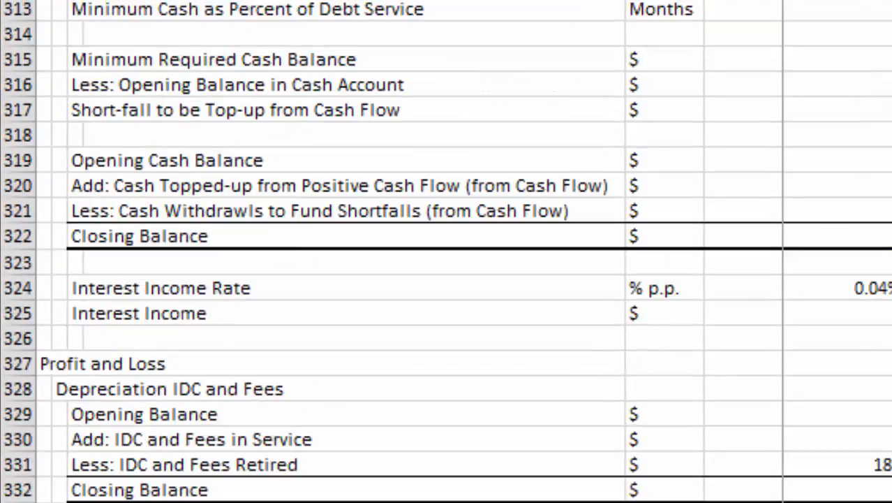
scroll("up", 3)
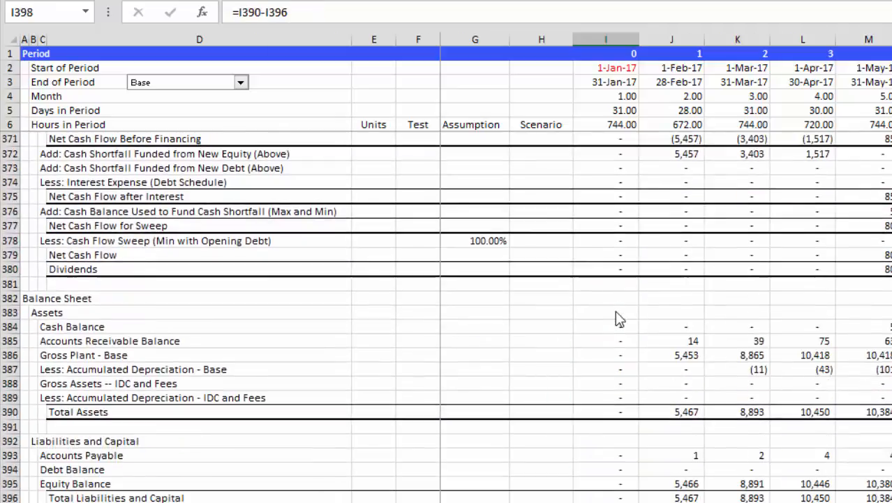
- Insert a 'CWIP Balance' row above Gross Plant - Base and relabel that line 'Balance in Service'
left_click(28, 368)
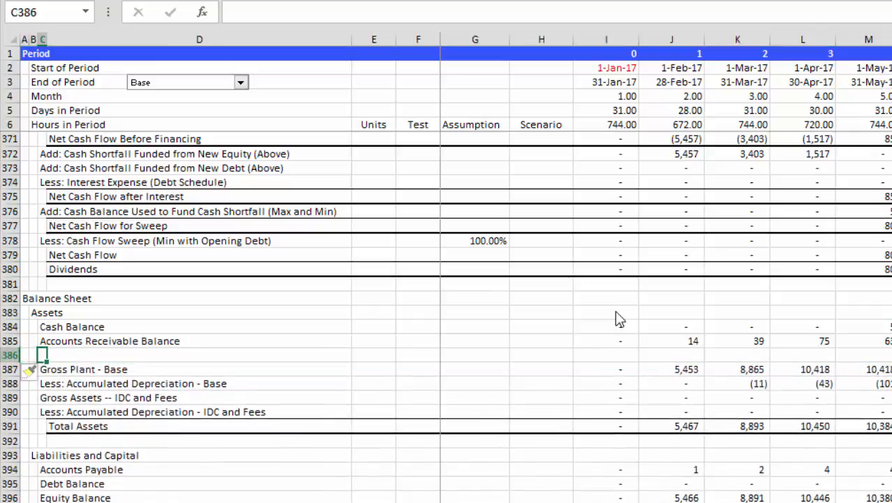
type("W")
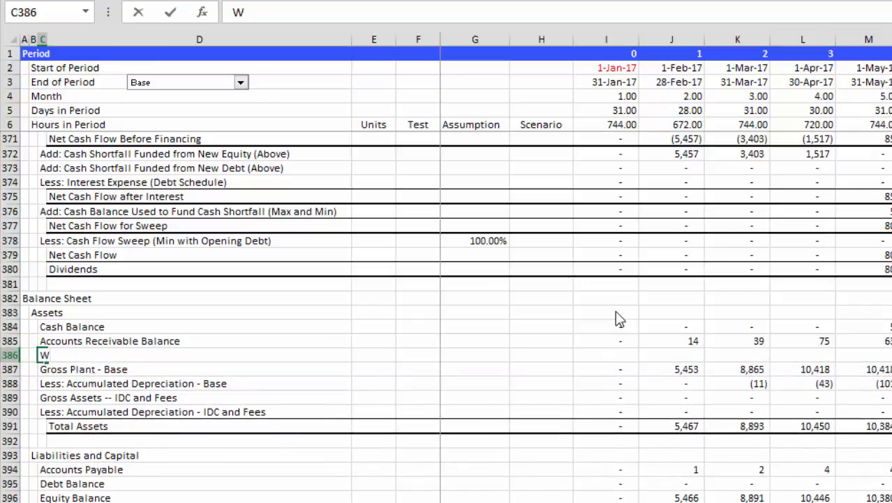
type("CWIP Balance")
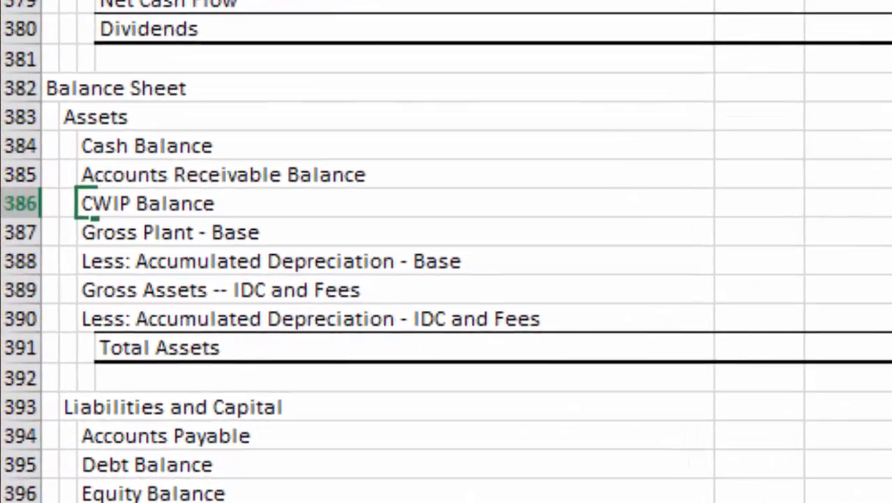
type("Balance in")
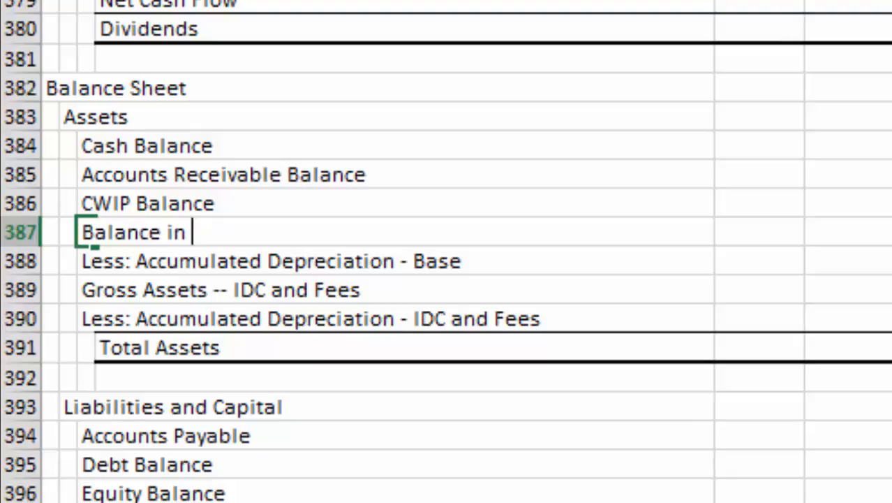
type("Service")
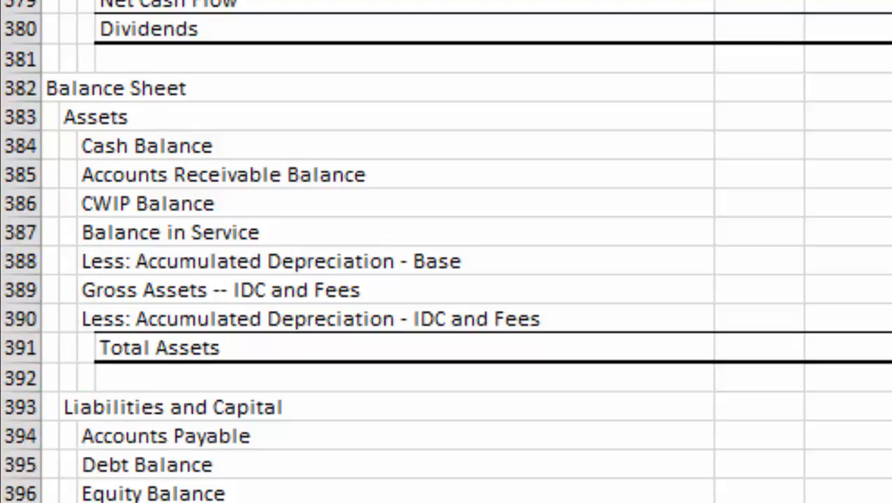
scroll("down", 3)
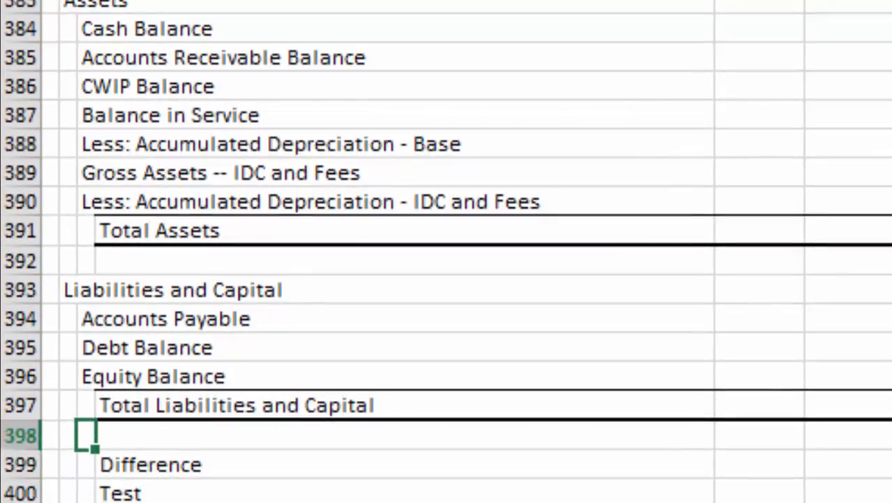
scroll("up", 3)
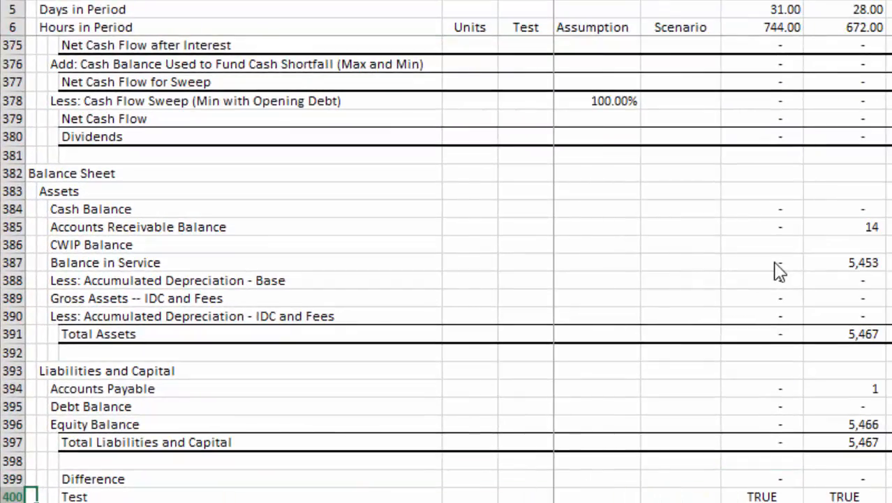
scroll("down", 3)
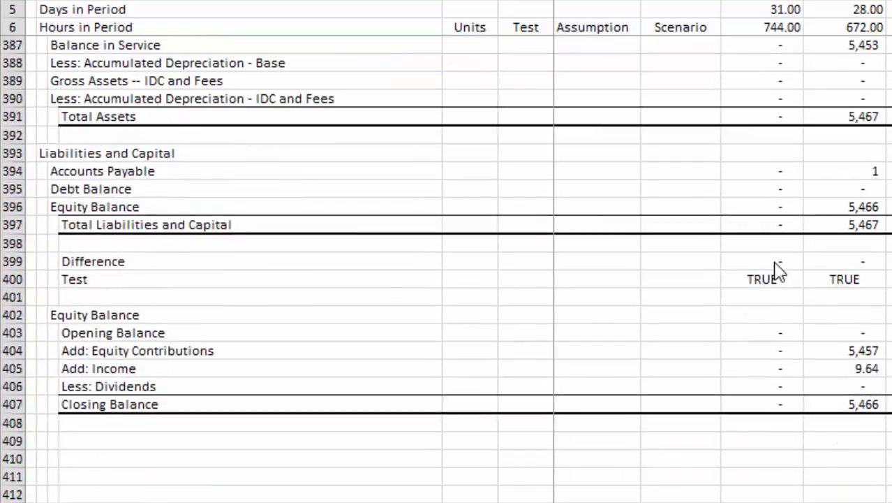
left_click(54, 261)
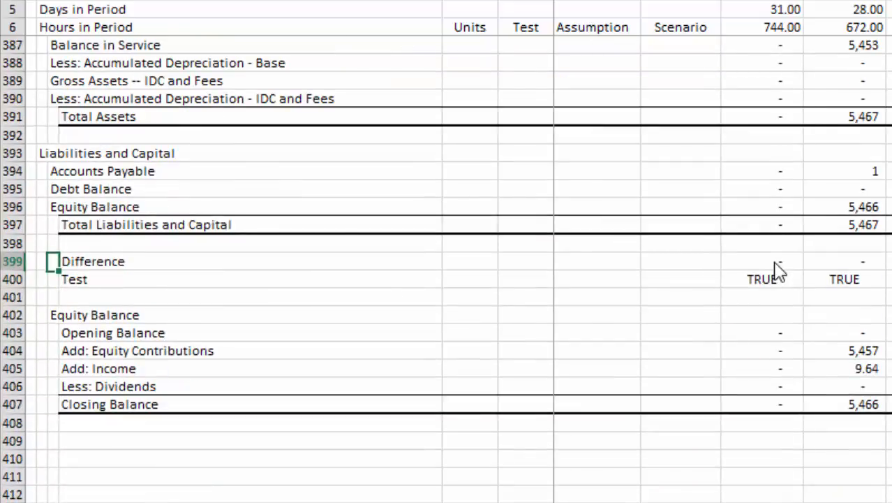
scroll("up", 3)
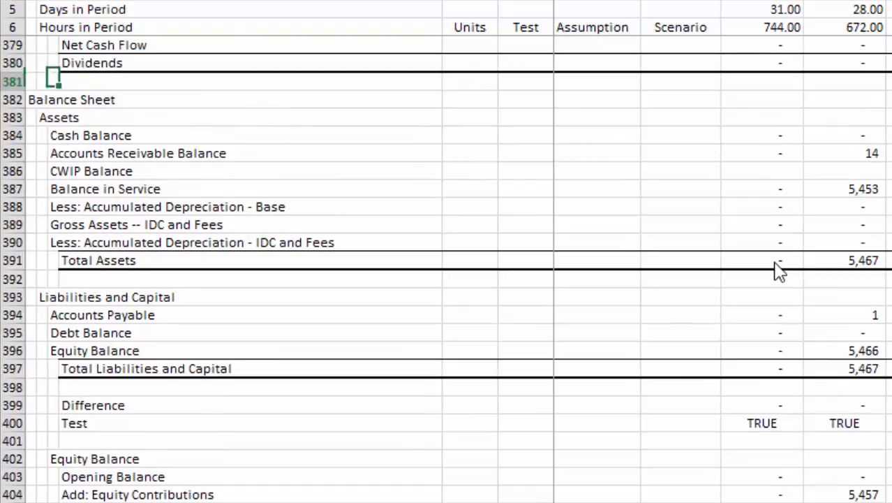
left_click(56, 207)
type("B/S")
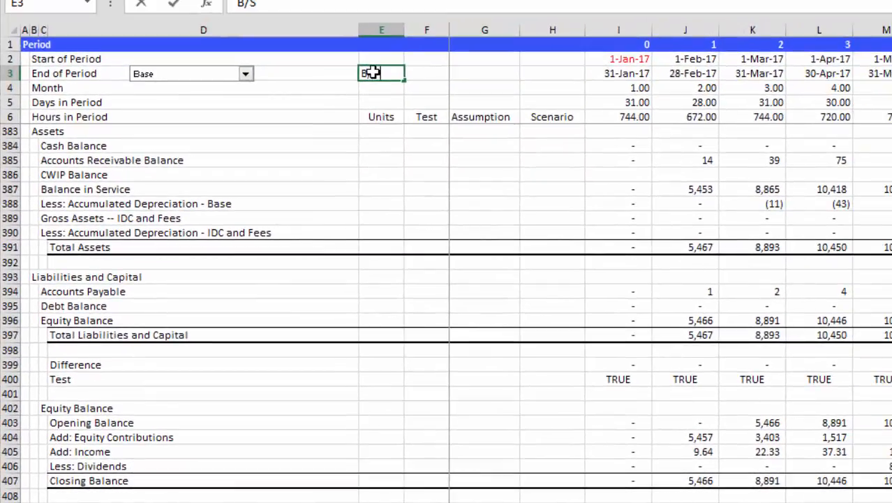
- Label E3 'B/S Test' and link F3 to the balance sheet test row, showing TRUE
type("Test")
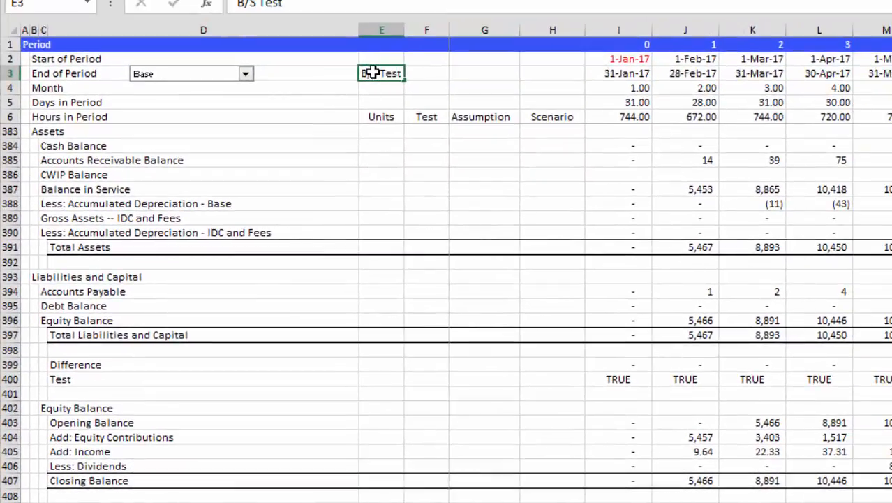
left_click(426, 73)
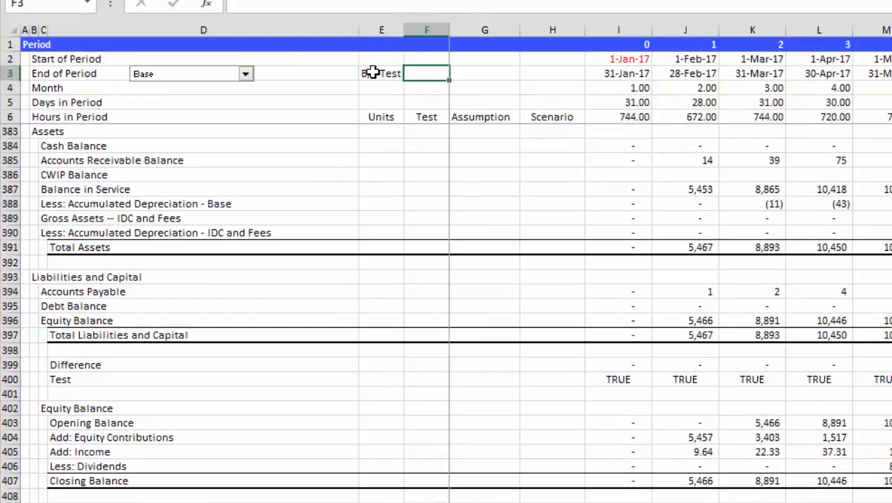
type("=")
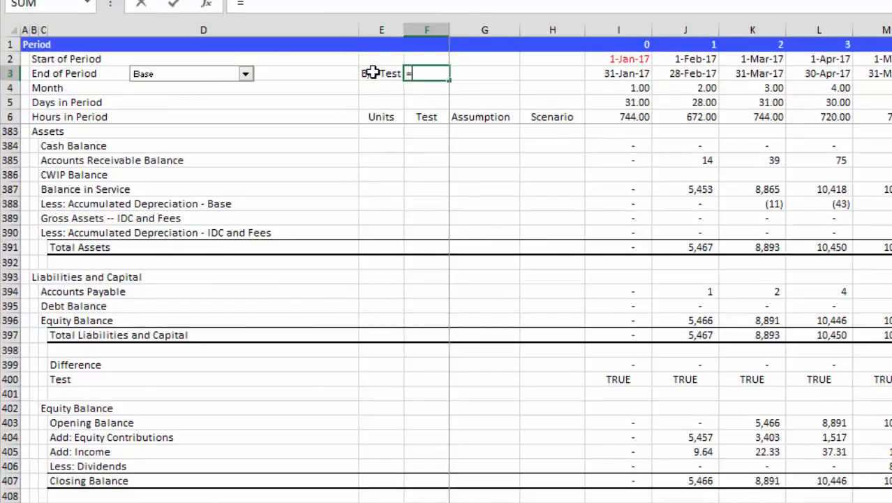
left_click(618, 379)
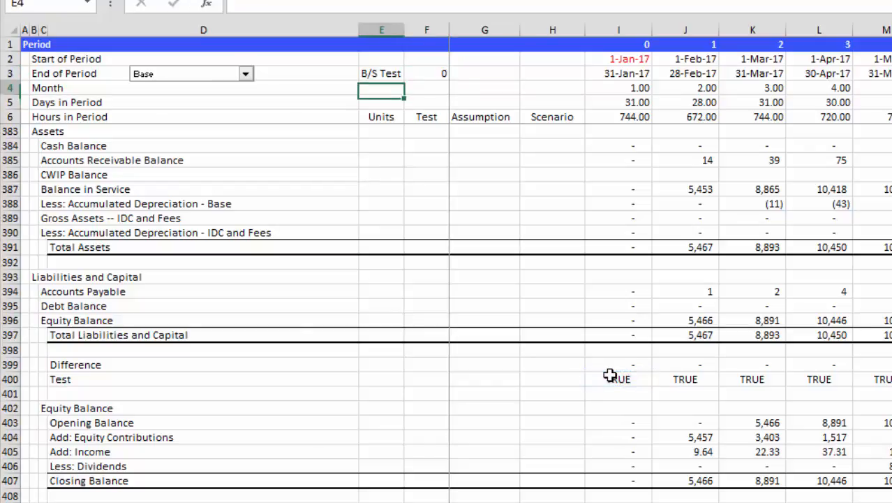
left_click(426, 73)
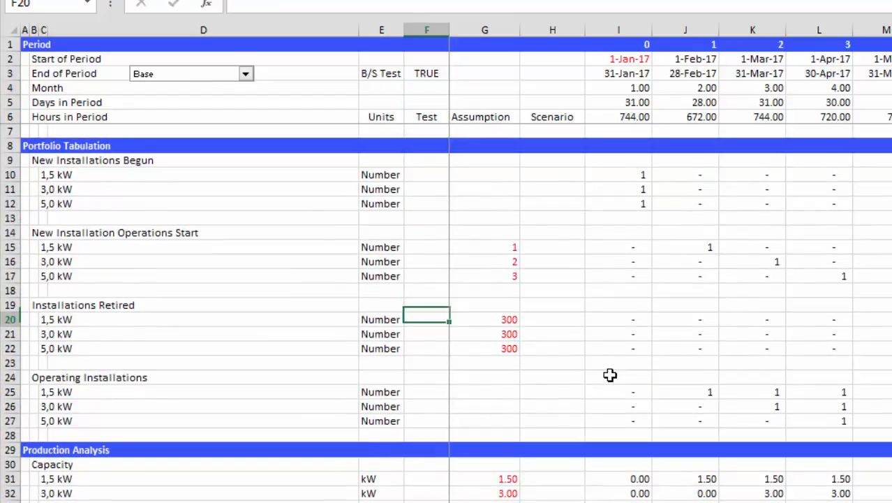
scroll("down", 3)
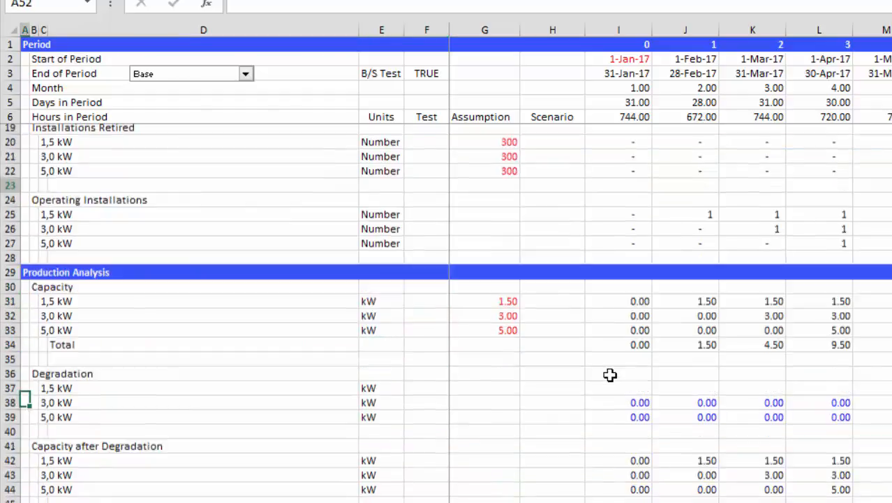
scroll("down", 3)
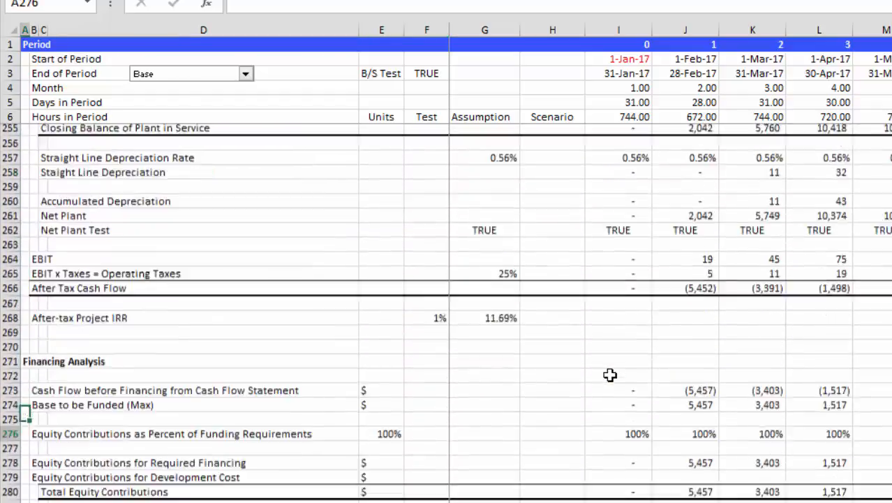
scroll("down", 3)
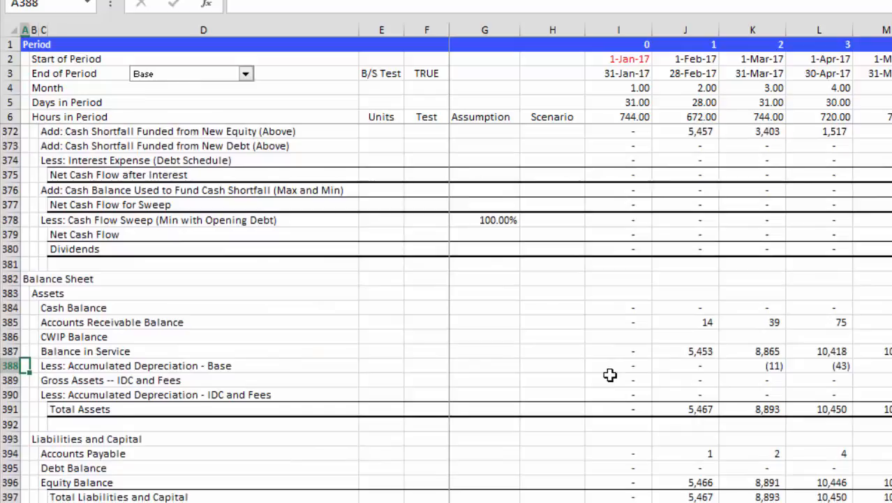
scroll("up", 3)
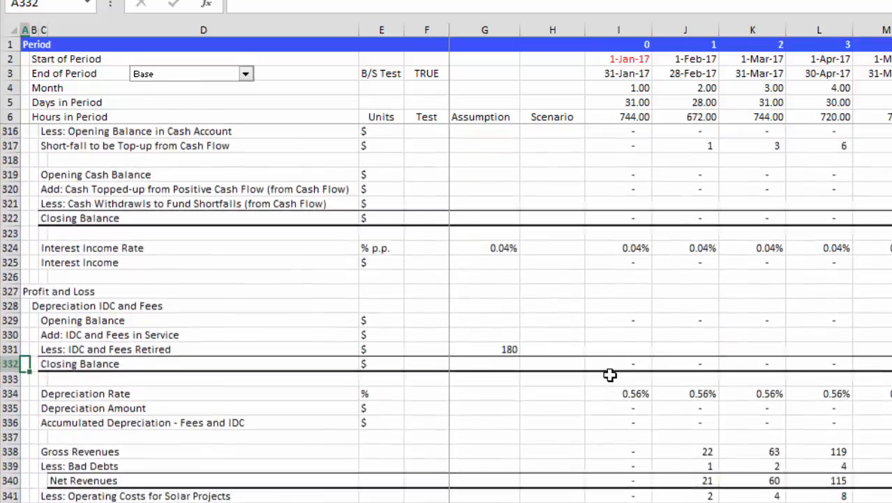
scroll("up", 3)
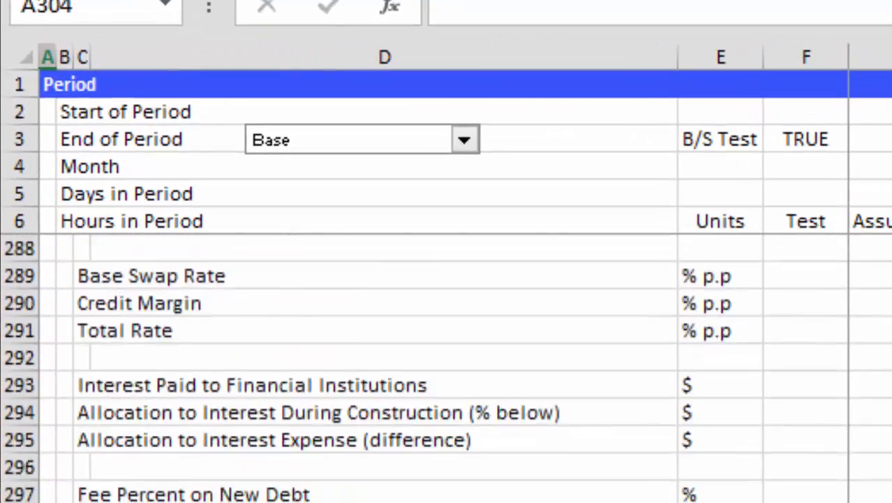
scroll("down", 3)
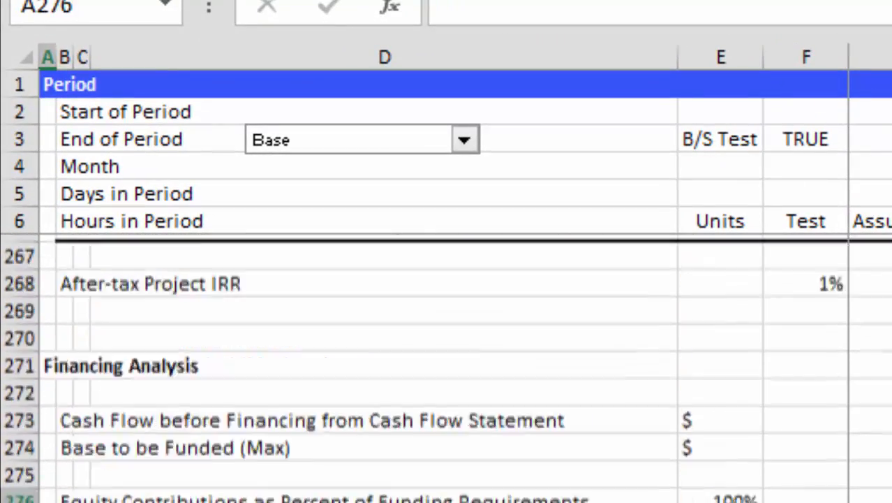
scroll("up", 3)
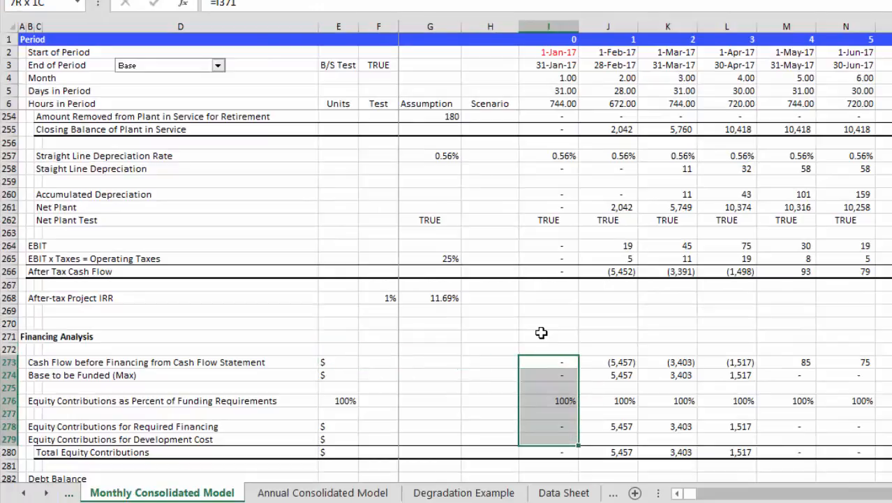
- Scroll down to the Financing Analysis rows and right to the first period column
scroll("down", 3)
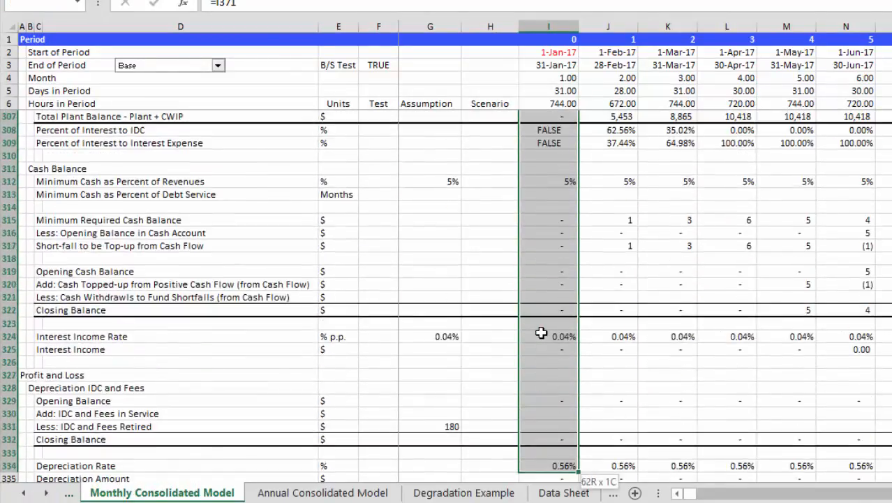
scroll("down", 3)
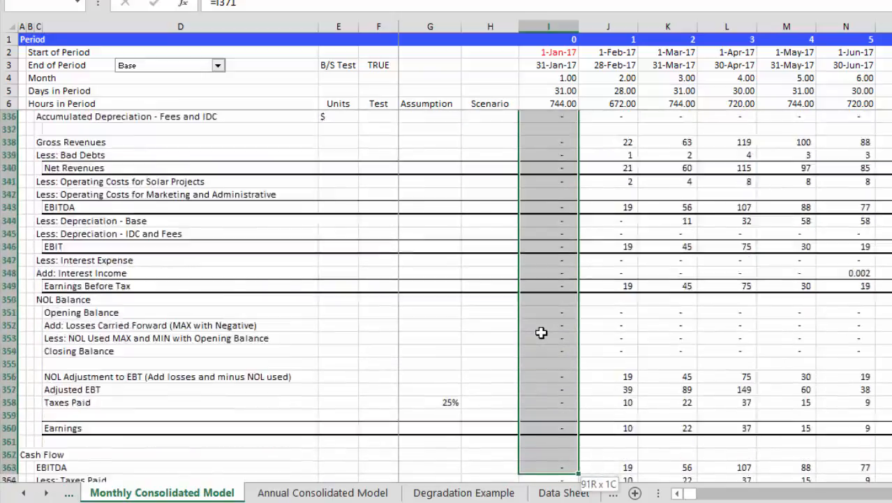
scroll("down", 3)
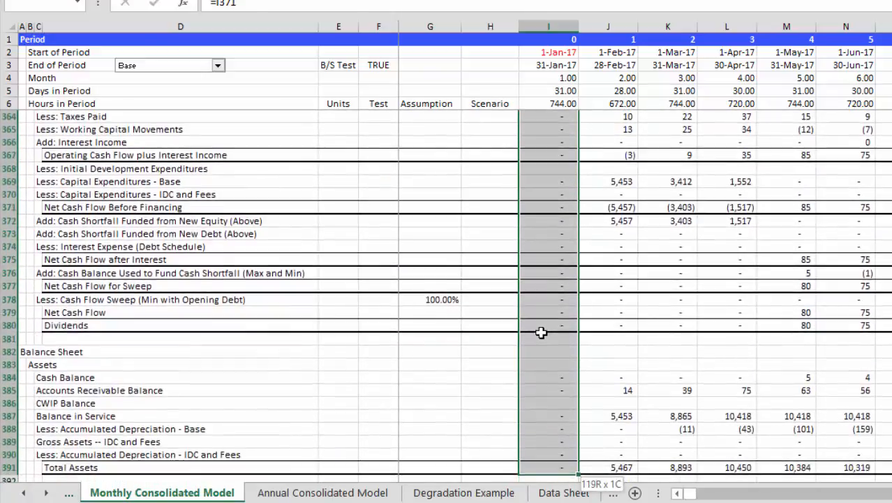
scroll("down", 3)
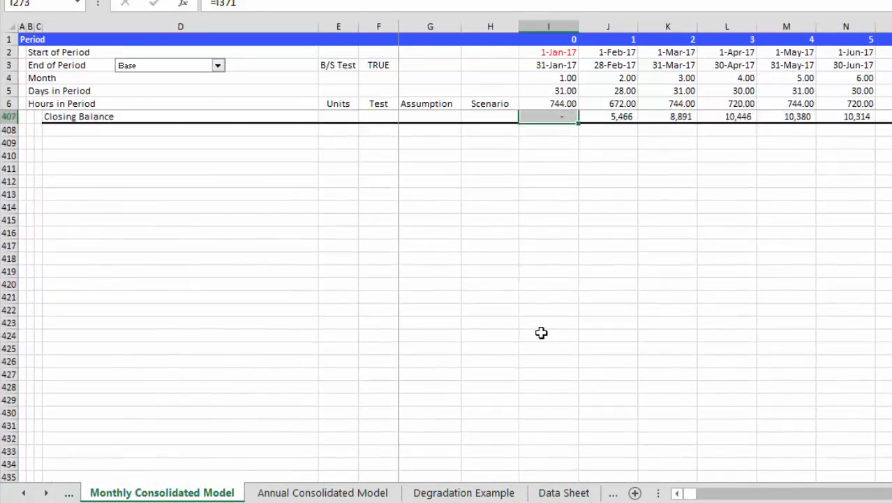
scroll("right", 3)
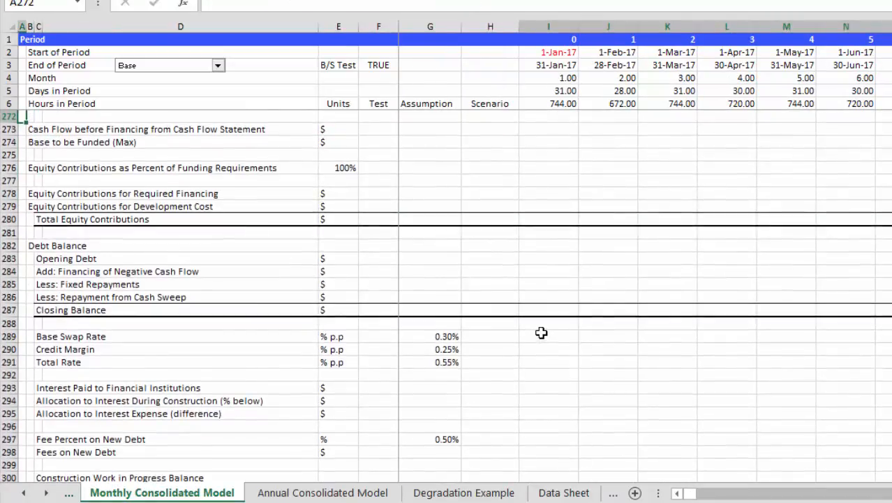
- Select the period-column formula rows from Financing Analysis down through the balance sheet
scroll("up", 3)
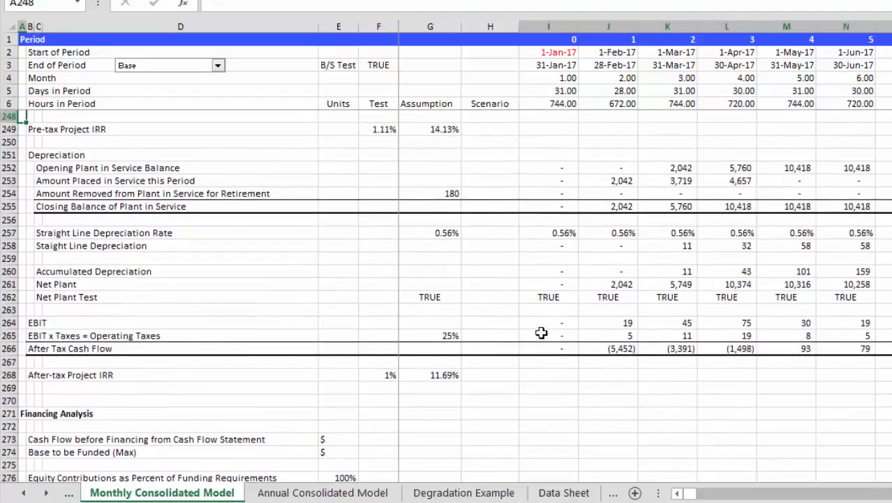
scroll("up", 3)
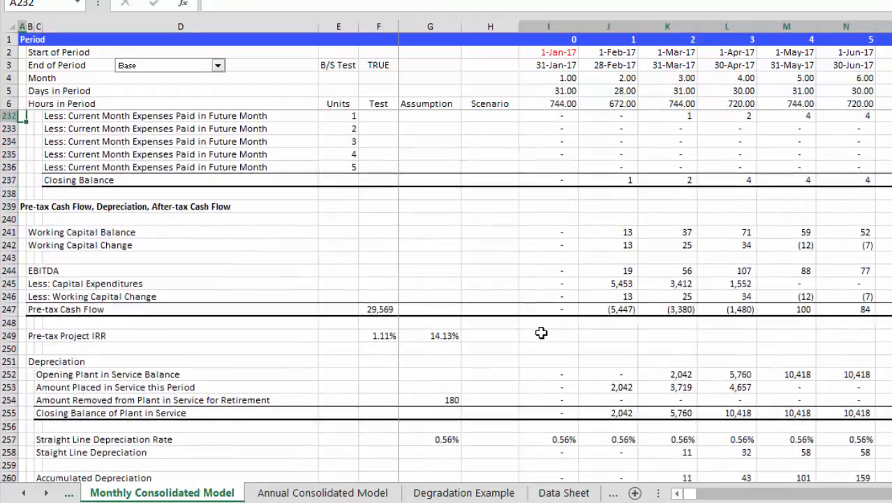
scroll("up", 3)
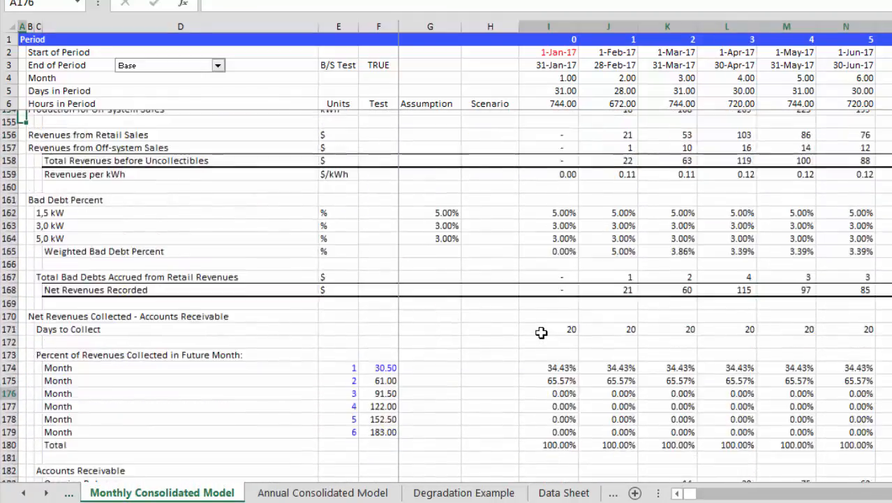
scroll("down", 3)
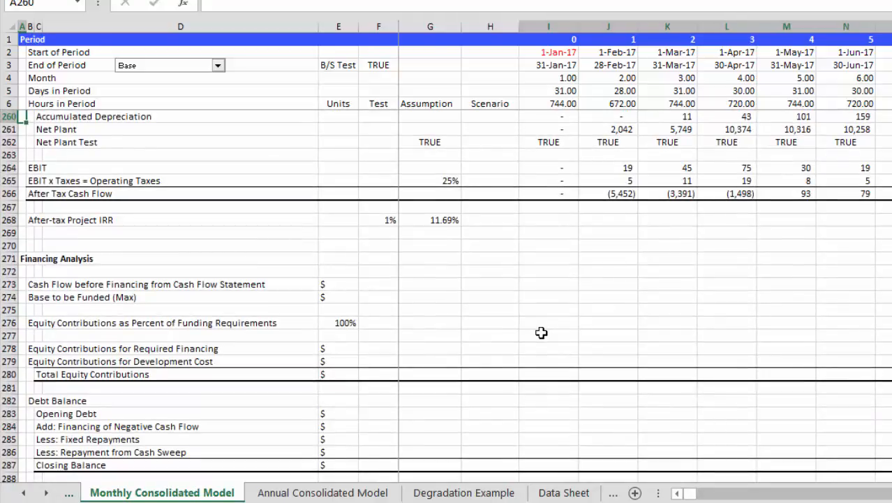
scroll("down", 3)
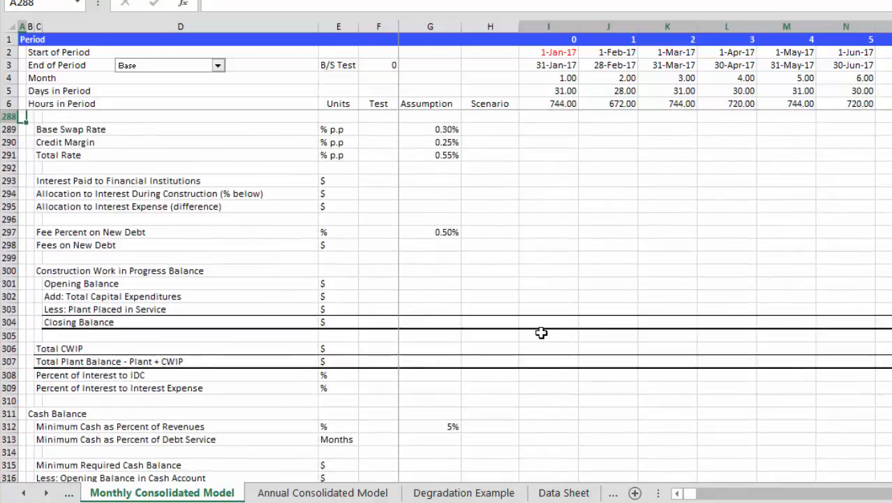
scroll("up", 3)
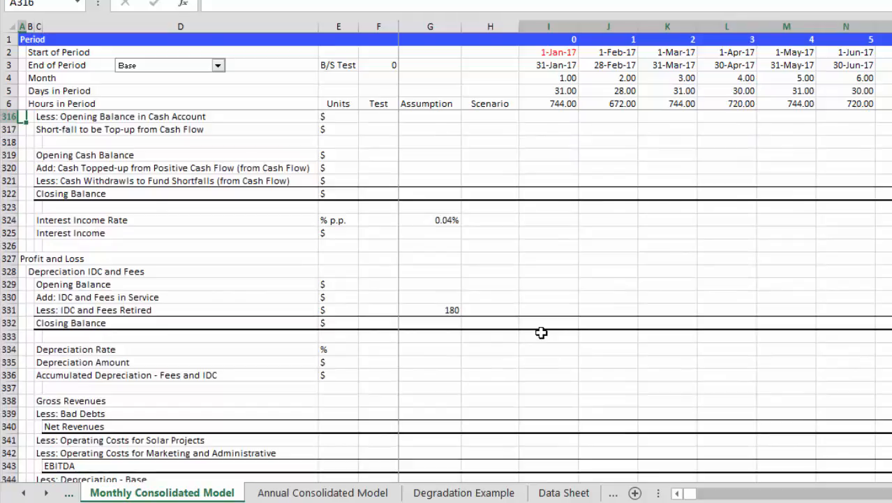
left_click(25, 388)
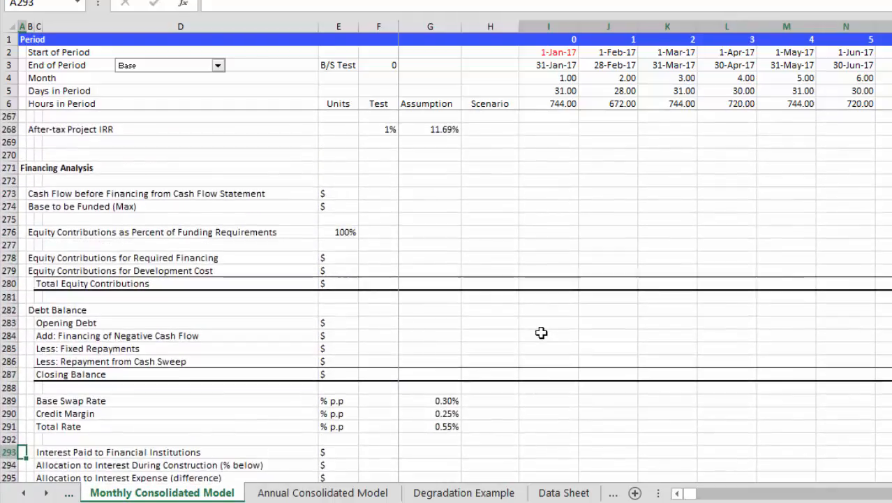
- Review the emptied profit and loss, cash flow and balance sheet rows, with B/S Test at 0
scroll("down", 3)
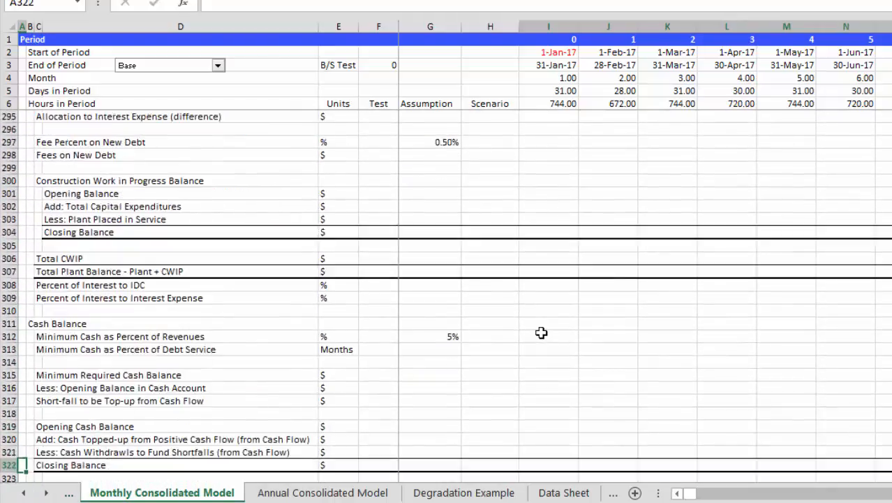
scroll("down", 3)
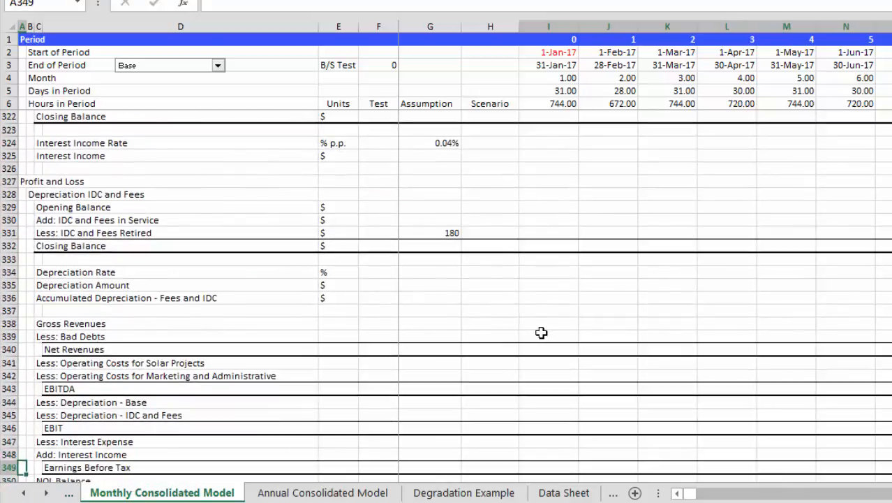
scroll("down", 3)
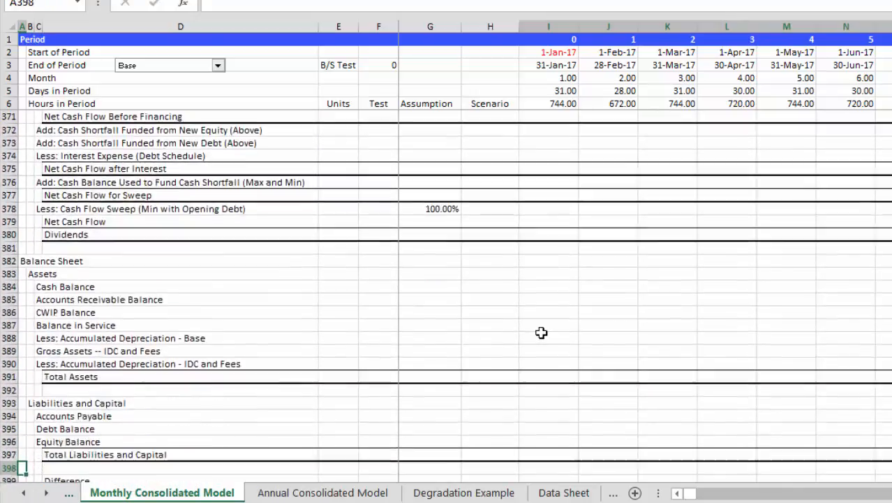
scroll("down", 3)
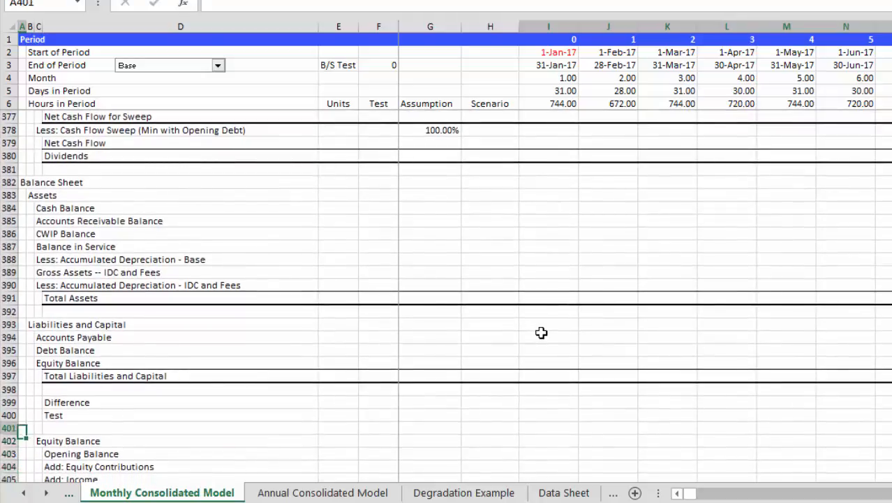
left_click(378, 194)
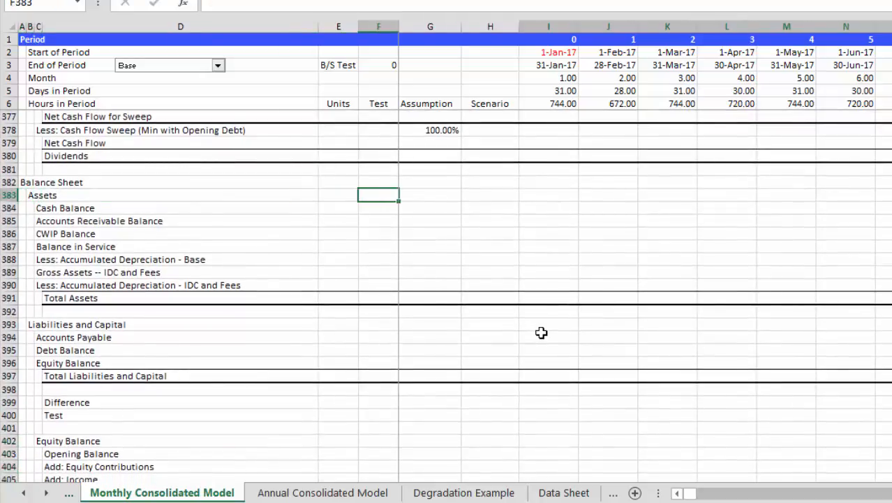
left_click(490, 194)
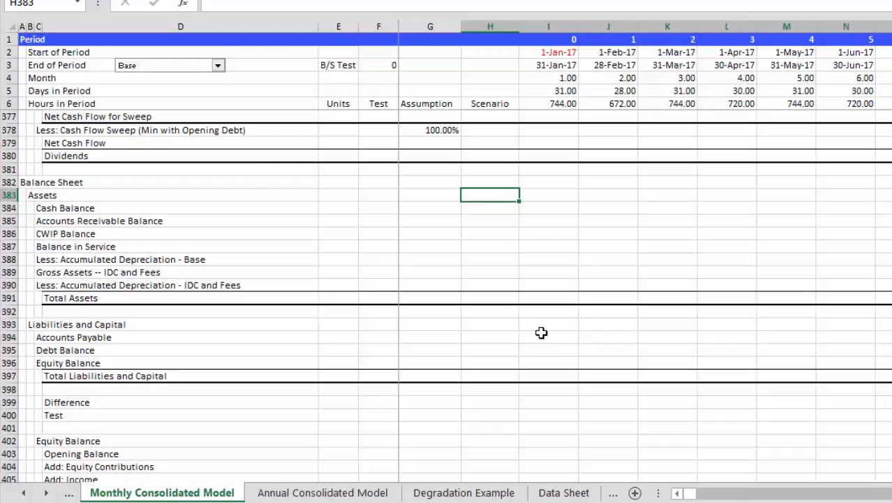
mouse_move(541, 333)
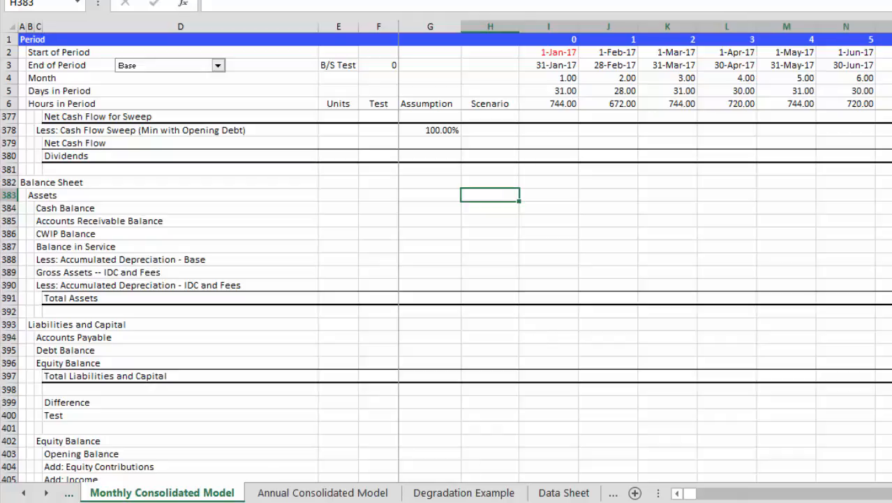